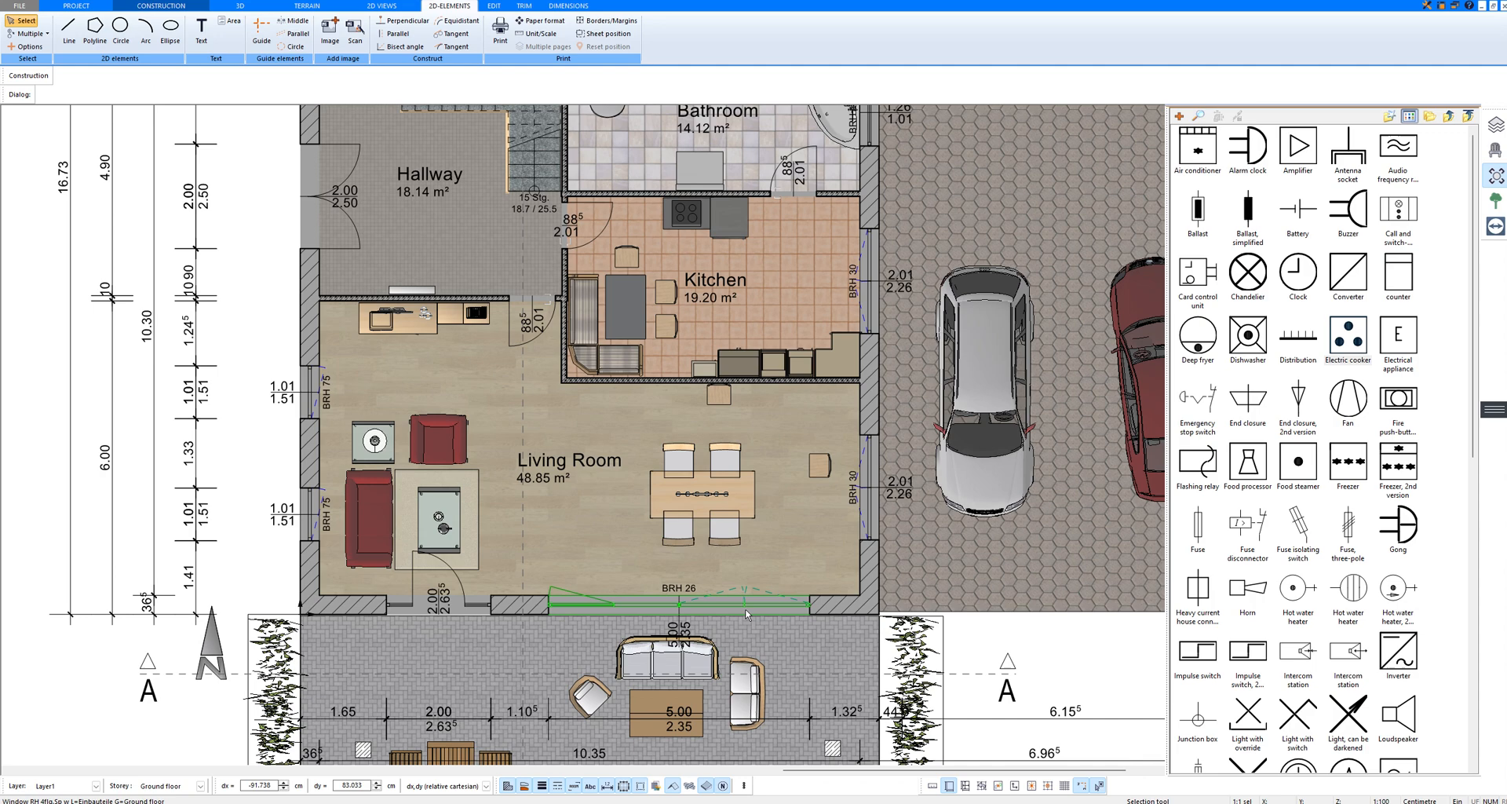
{"action": "mouse_move", "coordinate": [673, 591]}
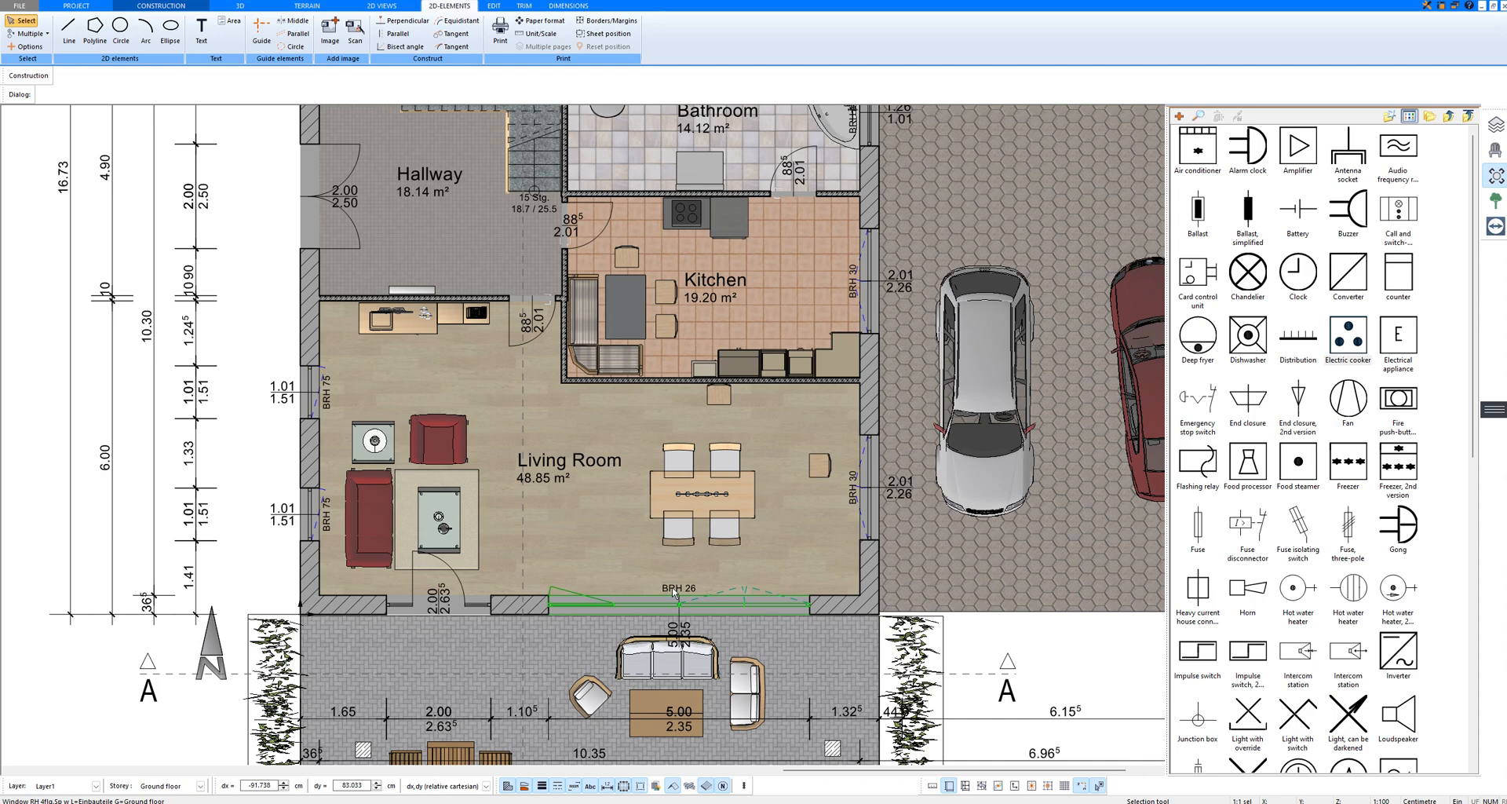
Add a parallel guide line 250 cm from the living-room wall
{"action": "left_click", "coordinate": [616, 503]}
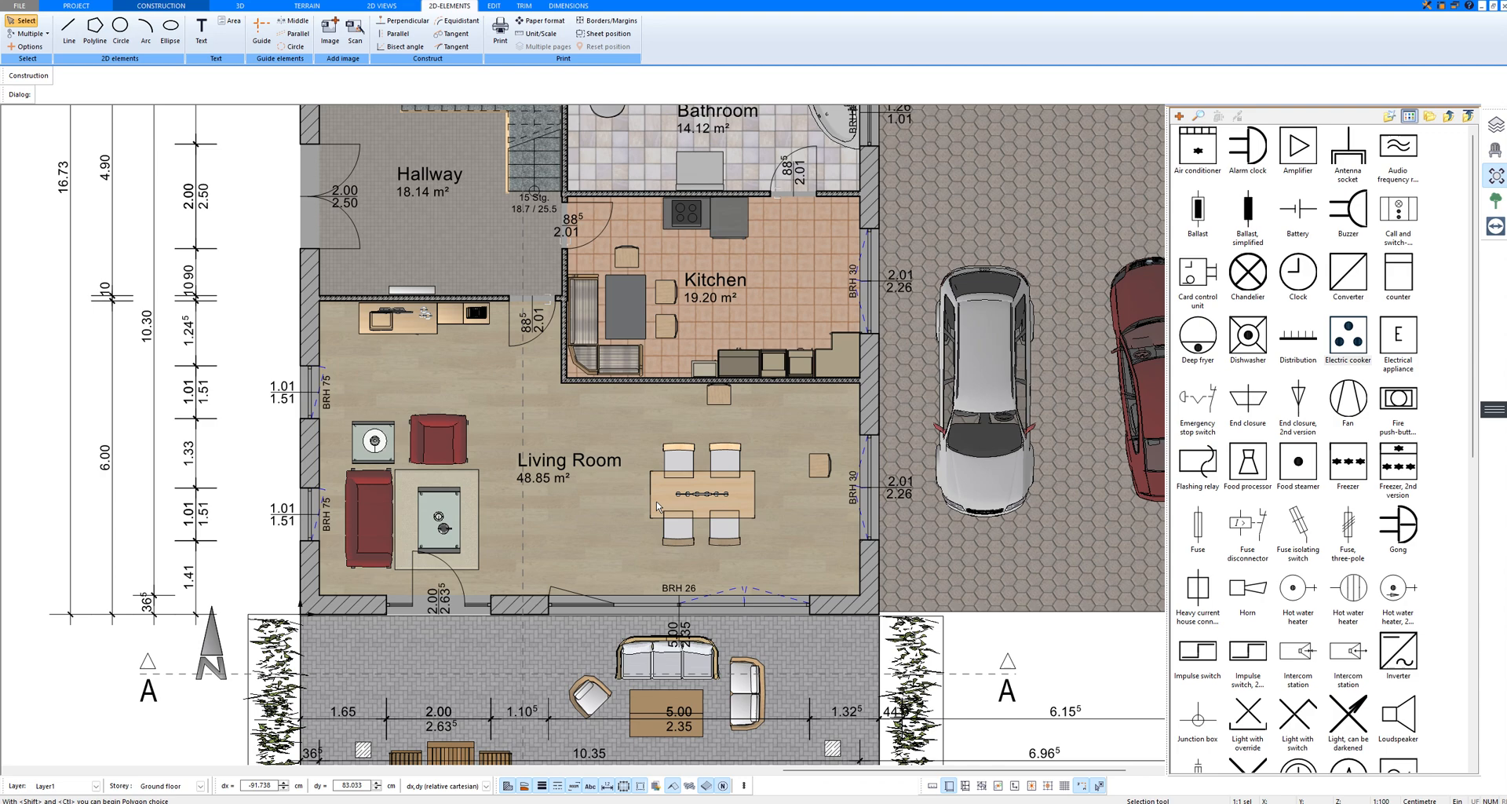
{"action": "mouse_move", "coordinate": [674, 501]}
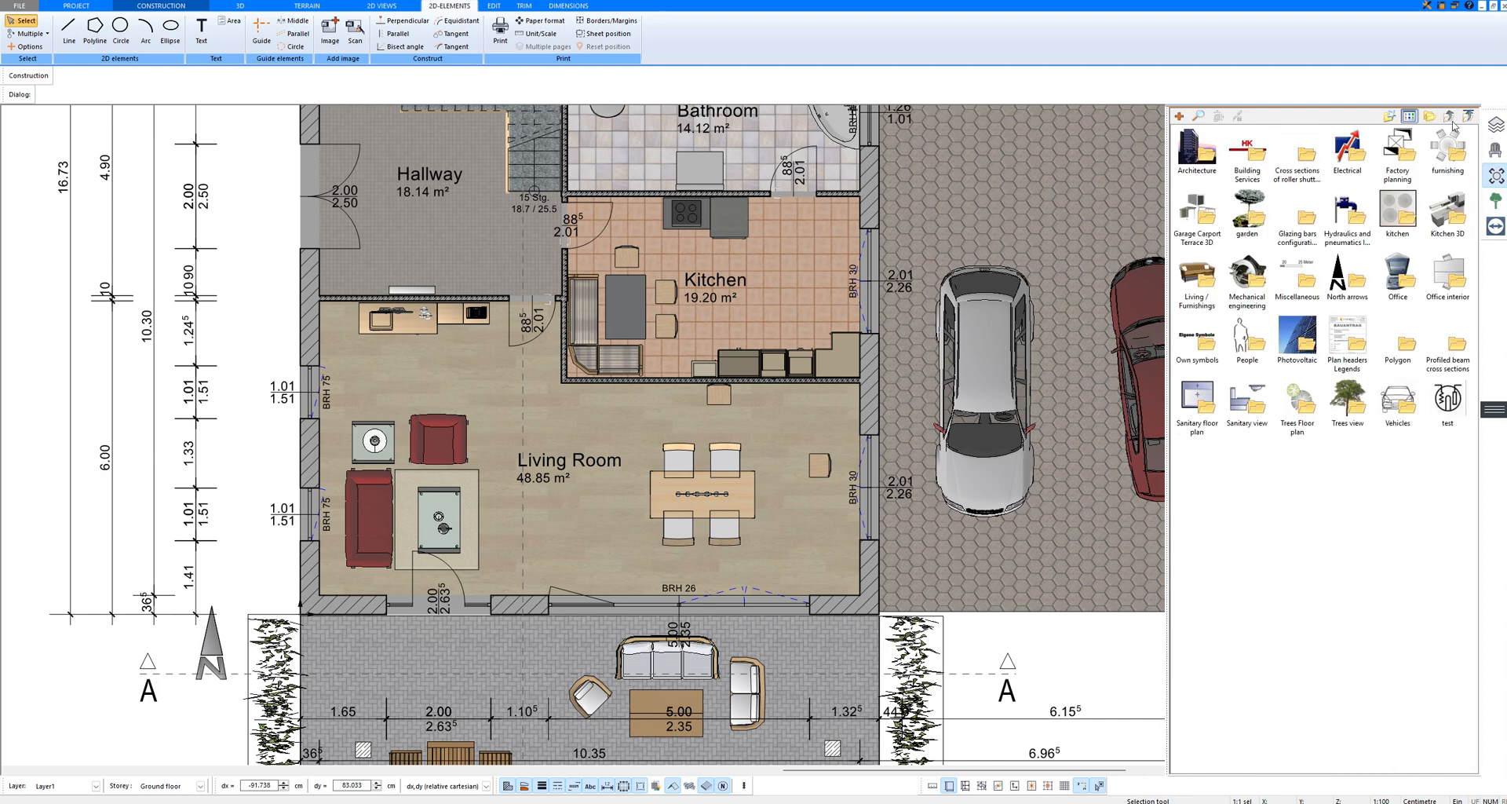
{"action": "left_click", "coordinate": [1346, 149]}
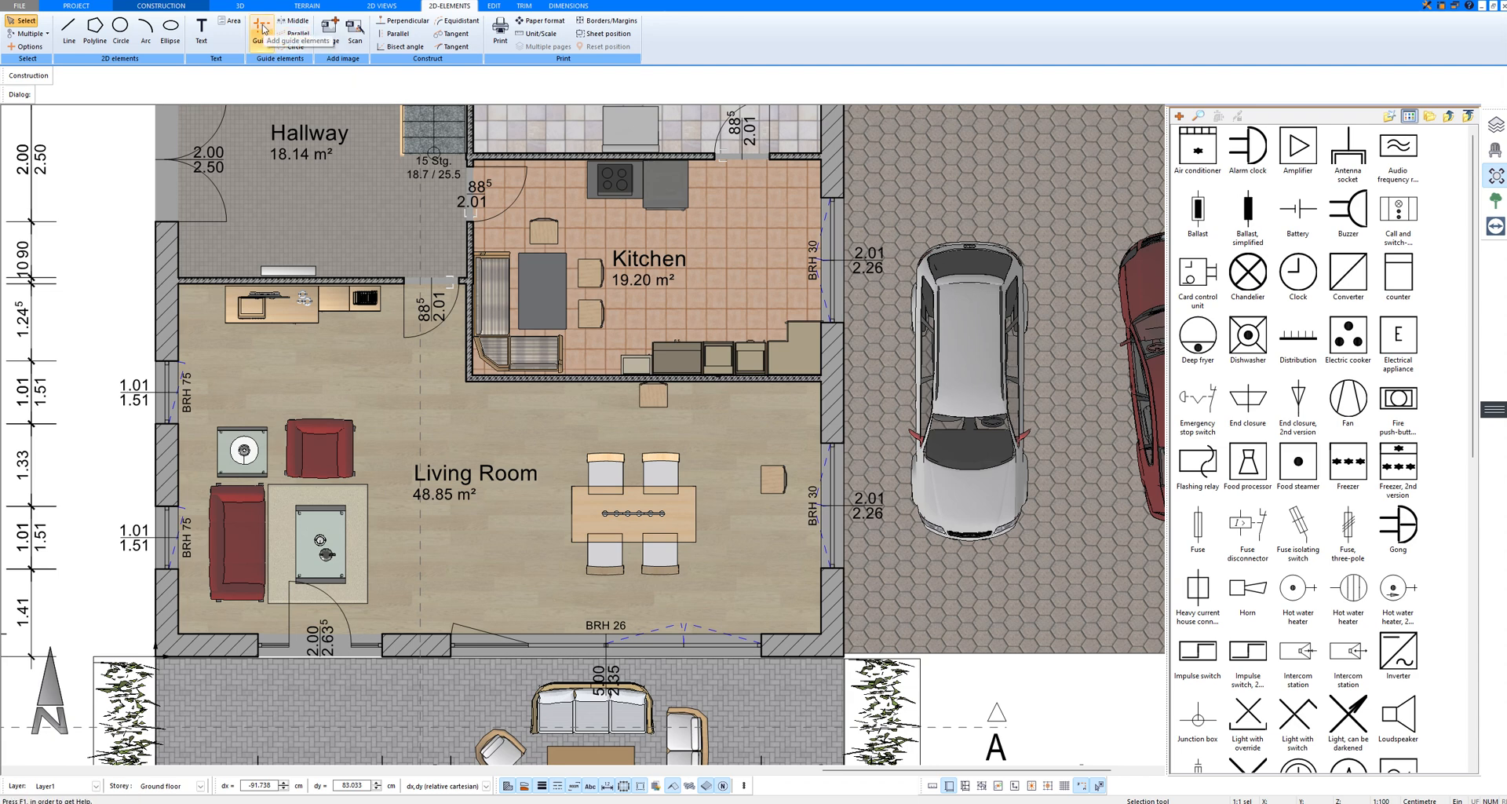
{"action": "left_click", "coordinate": [261, 27]}
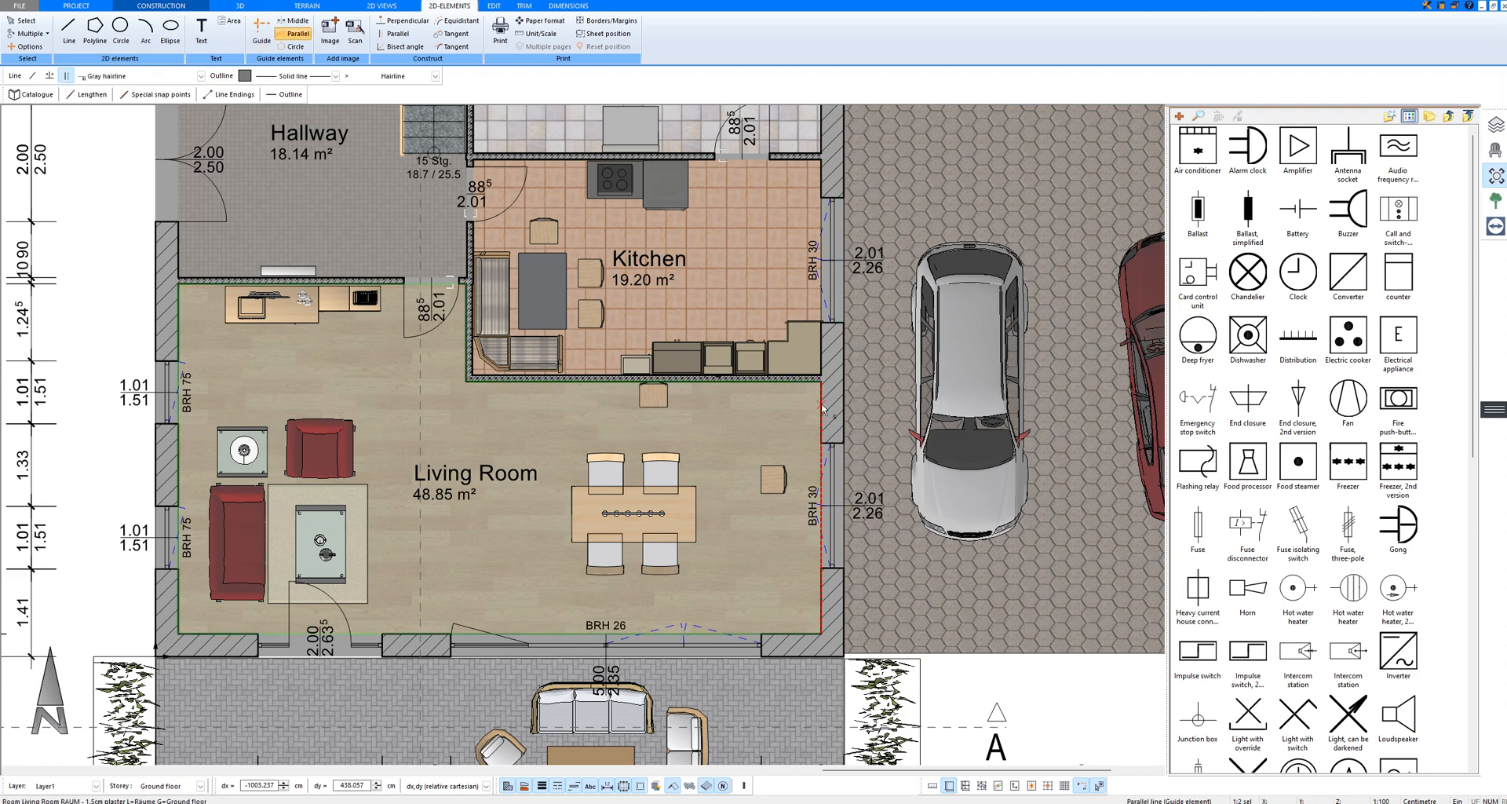
{"action": "left_click", "coordinate": [822, 407]}
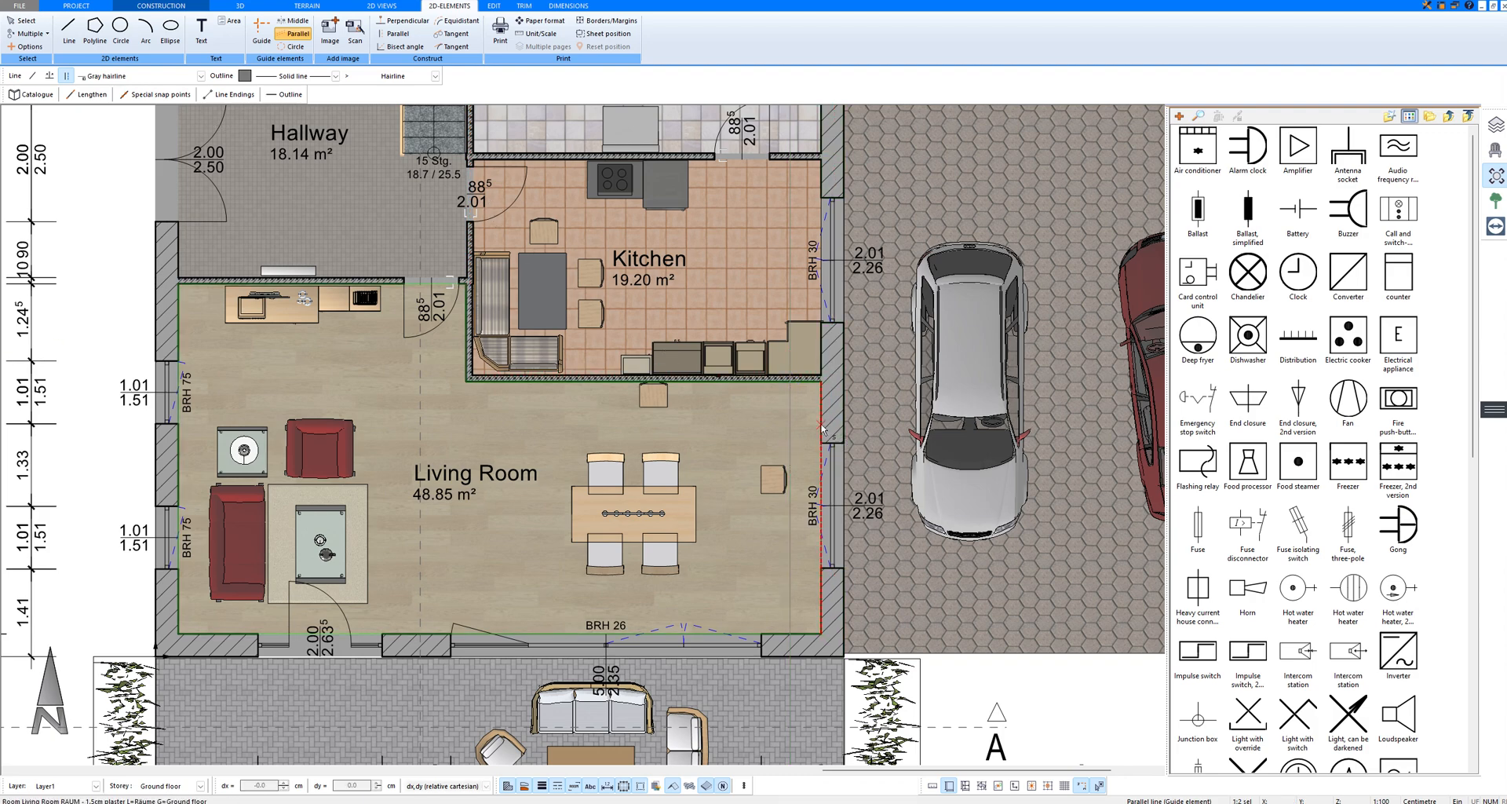
{"action": "left_click", "coordinate": [821, 429]}
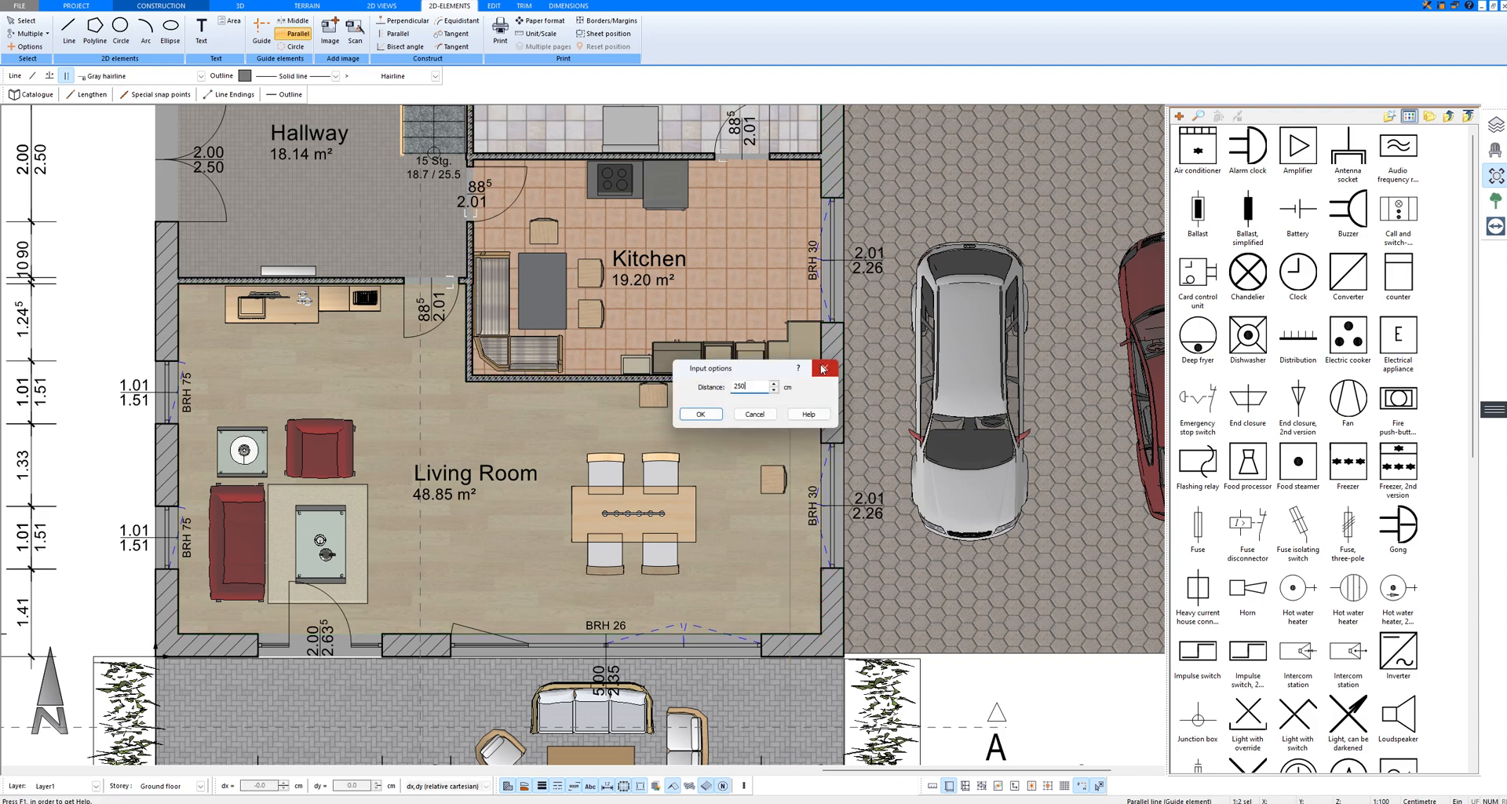
{"action": "left_click", "coordinate": [700, 413]}
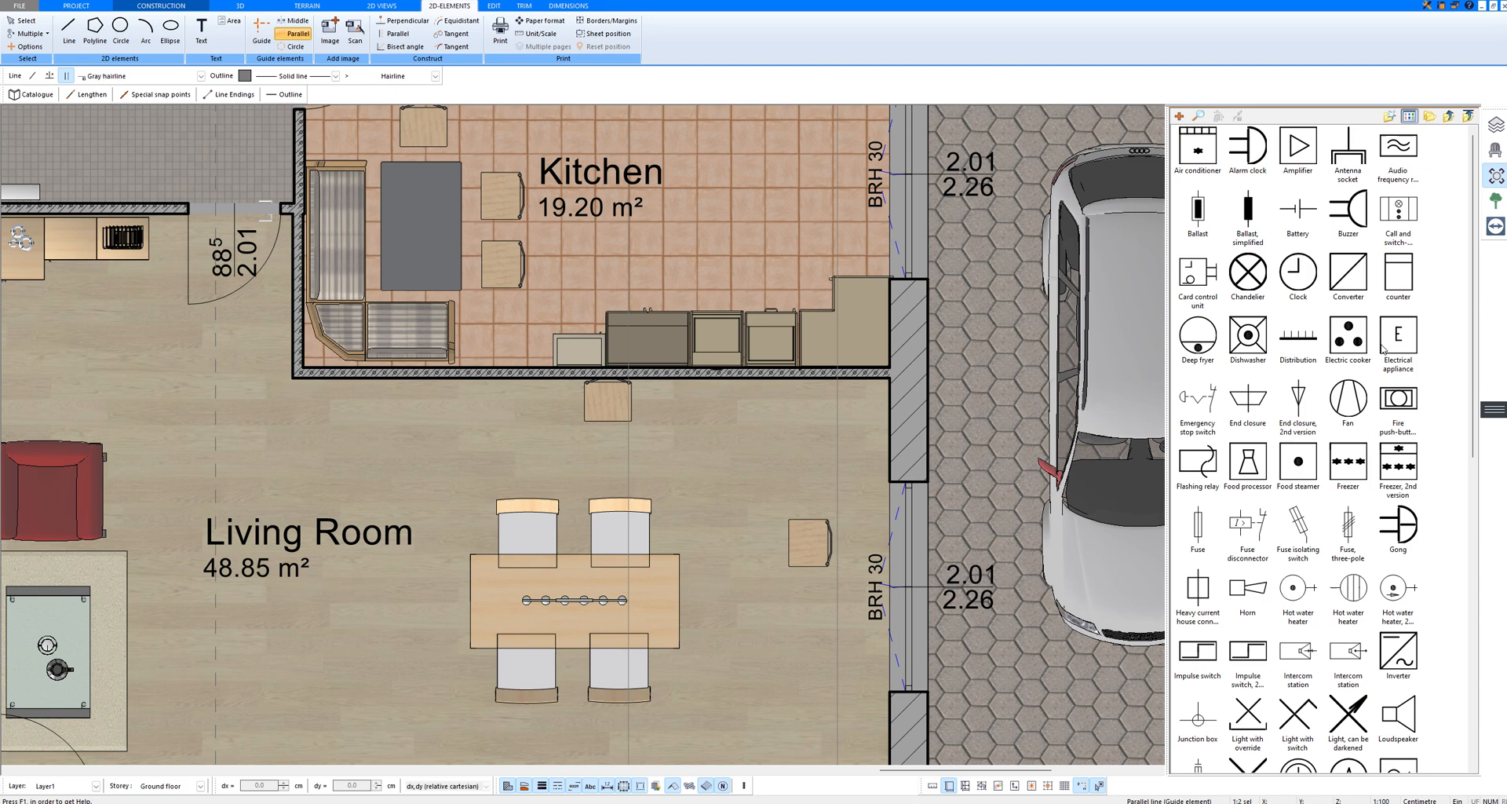
Enable the Min. size insertion option for symbols and set it to 5.0 cm
{"action": "left_click", "coordinate": [1347, 341]}
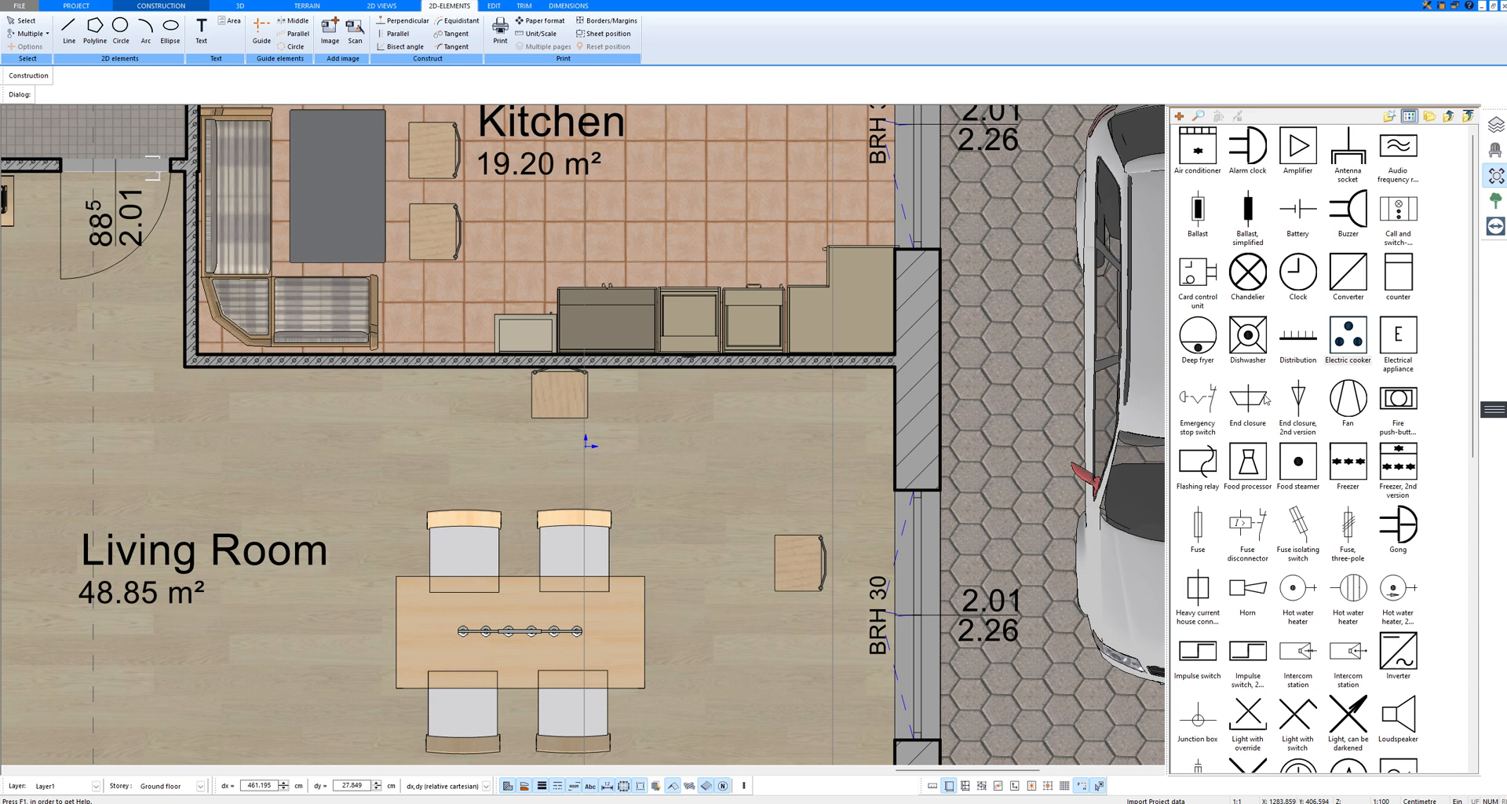
{"action": "mouse_move", "coordinate": [1177, 116]}
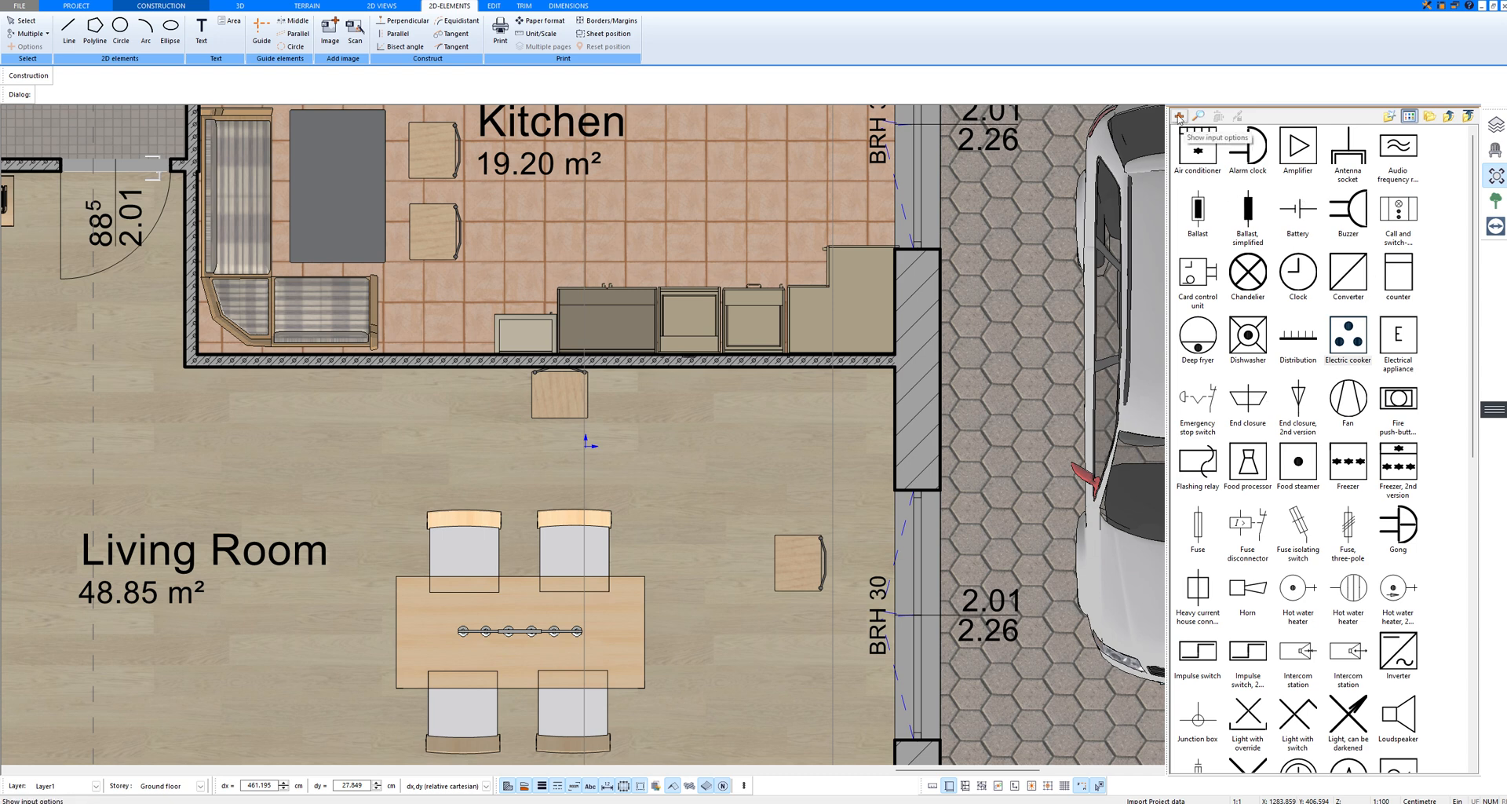
{"action": "left_click", "coordinate": [1178, 115]}
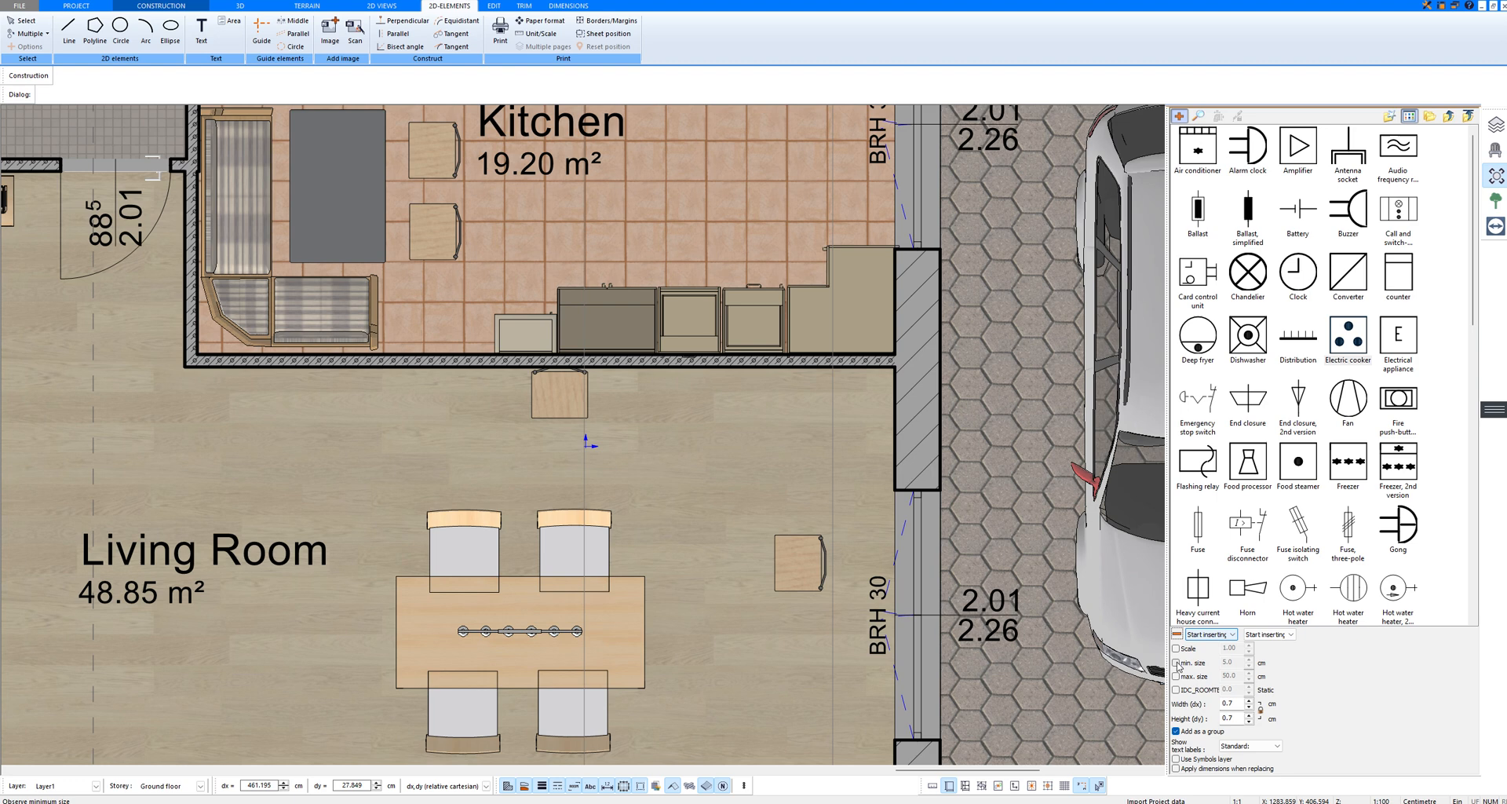
{"action": "left_click", "coordinate": [1177, 662]}
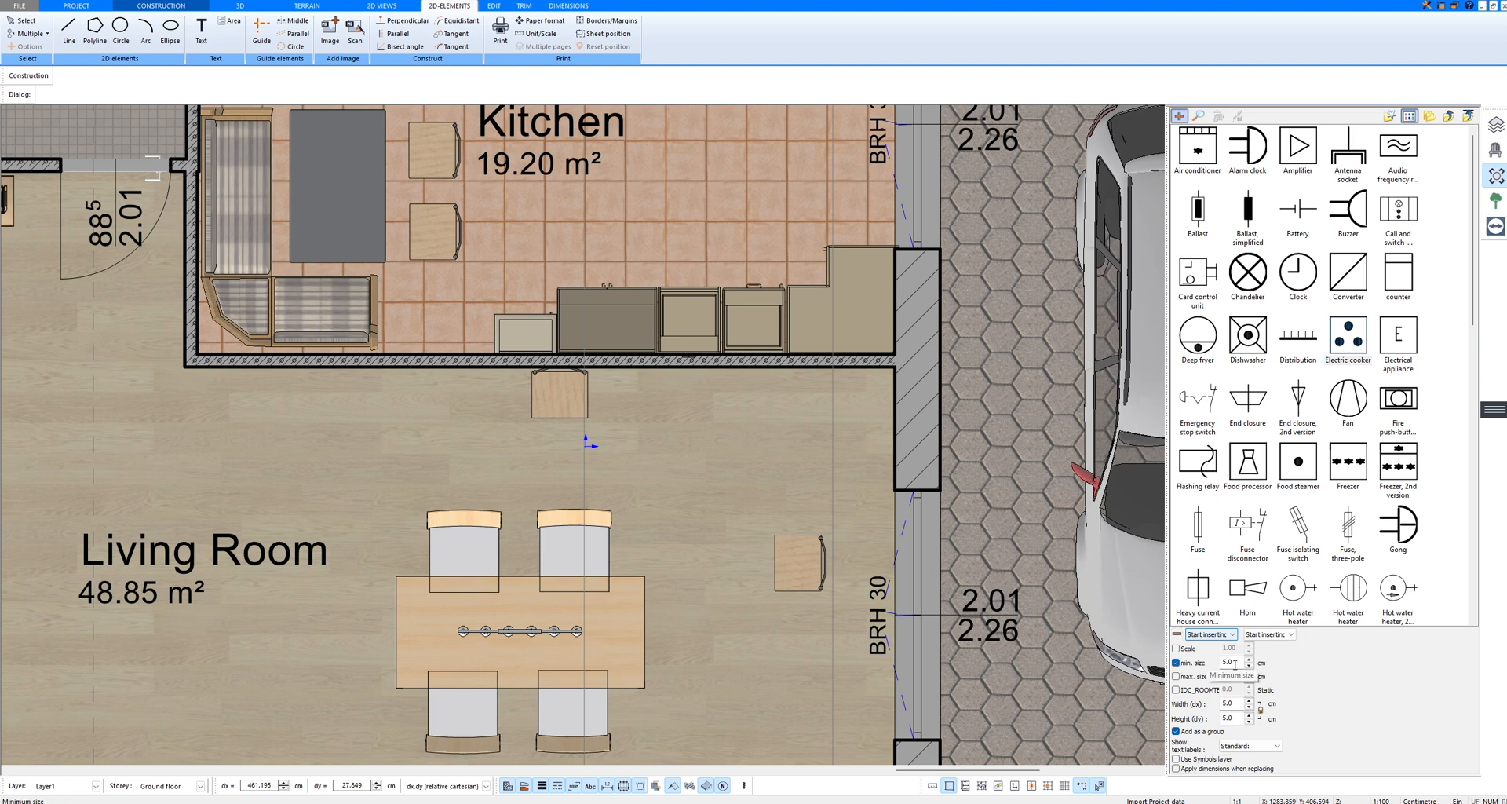
{"action": "left_click", "coordinate": [1249, 339]}
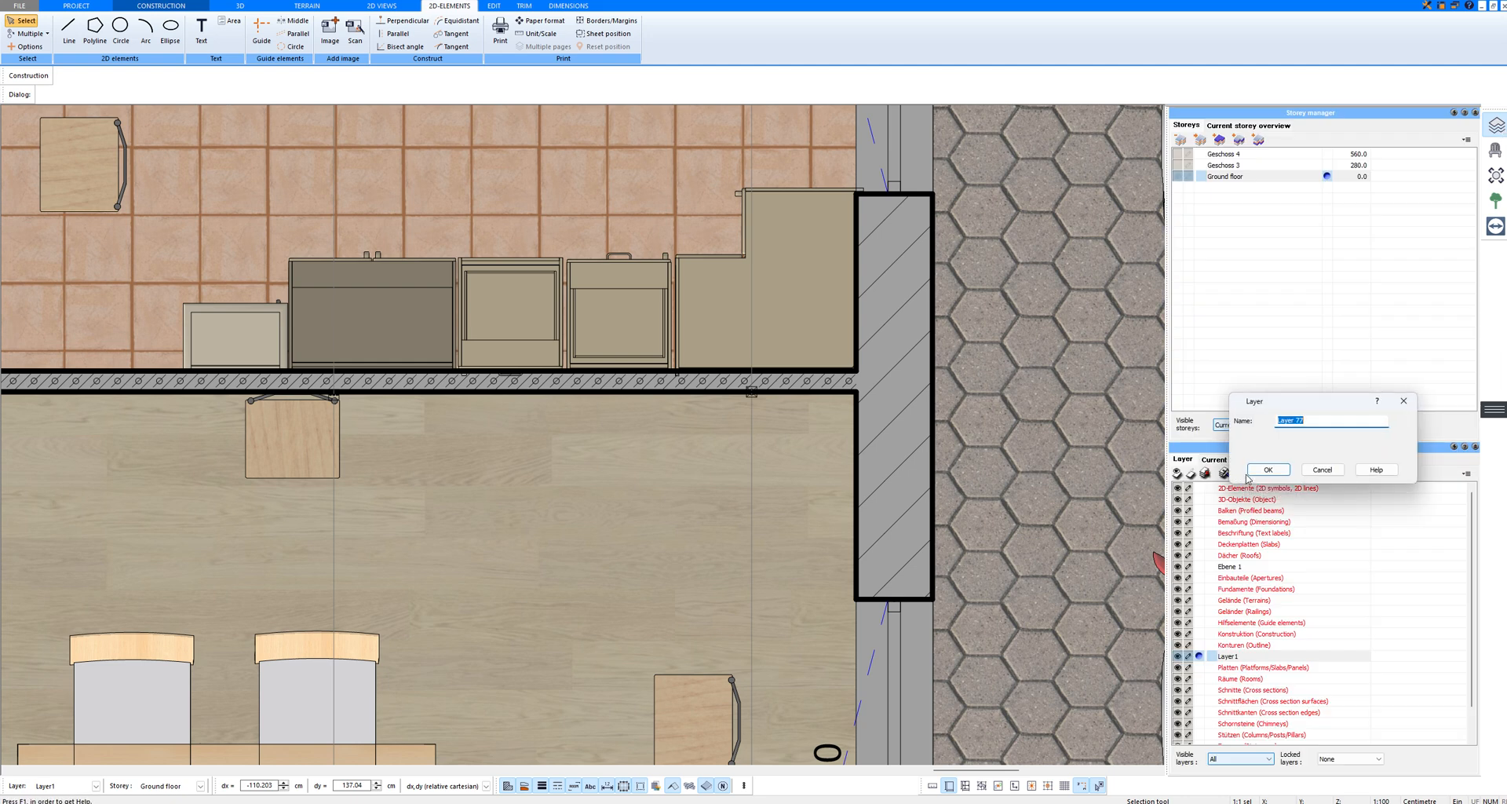
Name the new layer 'Electrical Symbols' and confirm it
{"action": "type", "text": "Elec"}
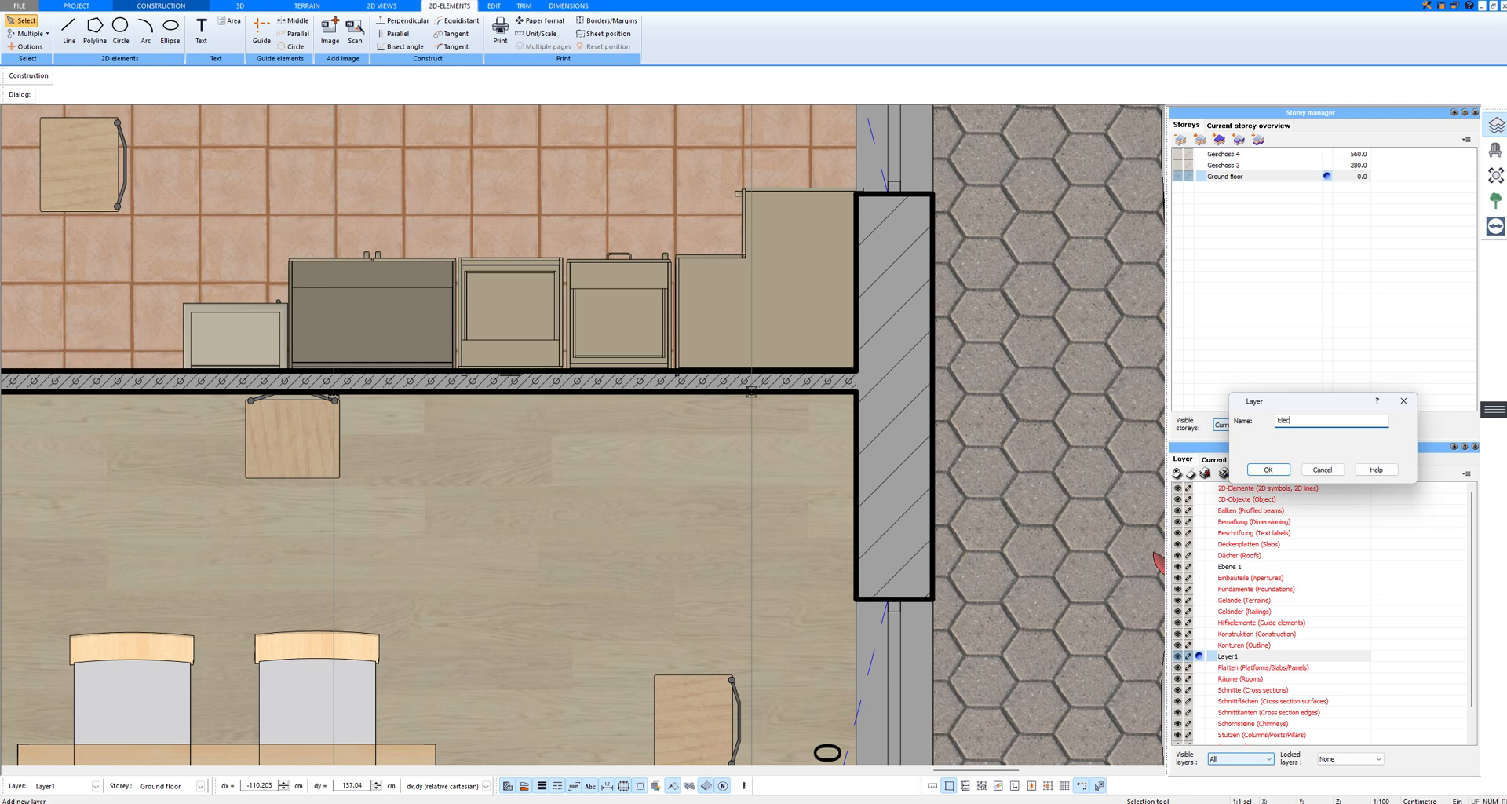
{"action": "type", "text": "trical"}
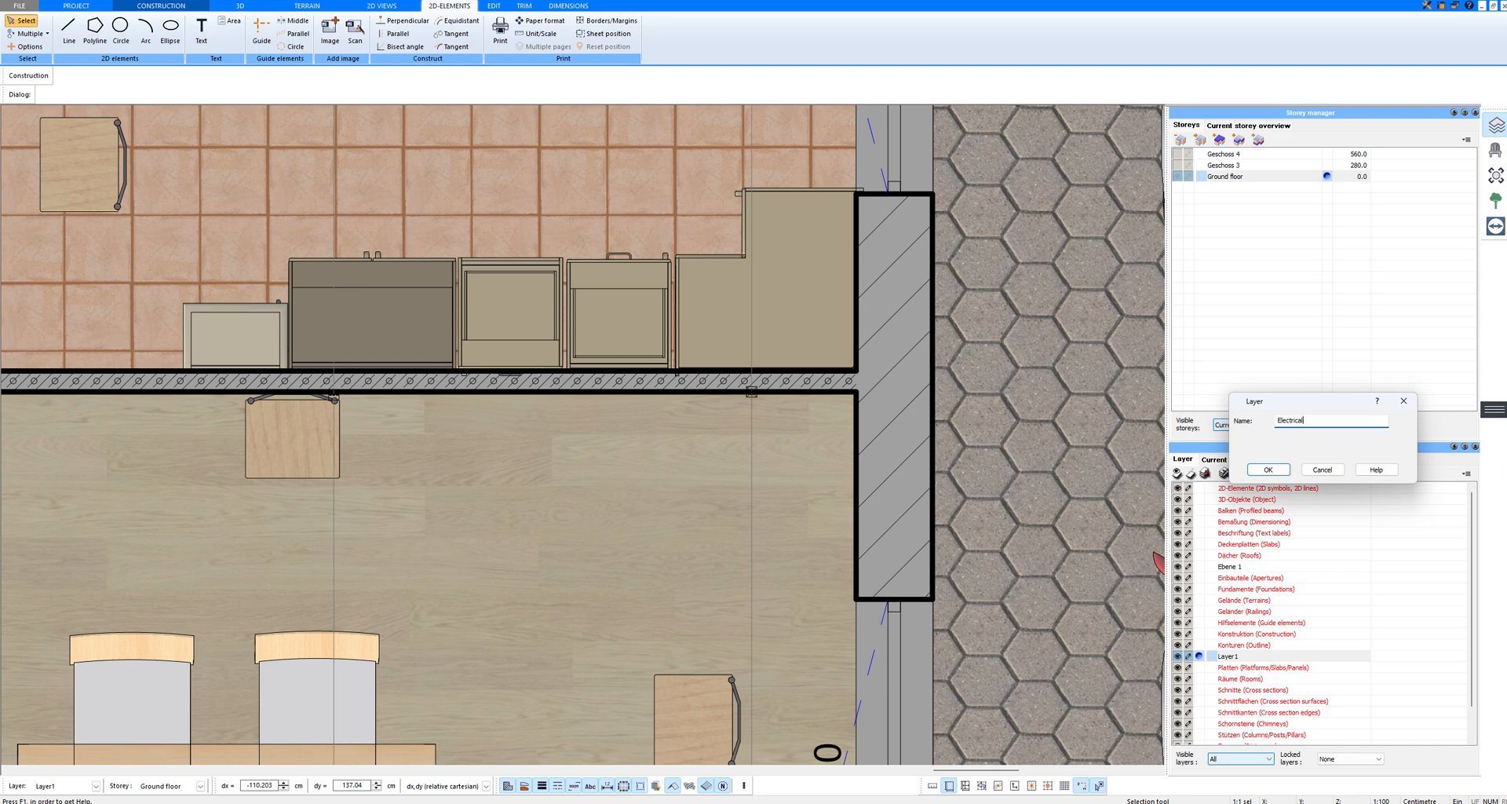
{"action": "type", "text": "Symbols"}
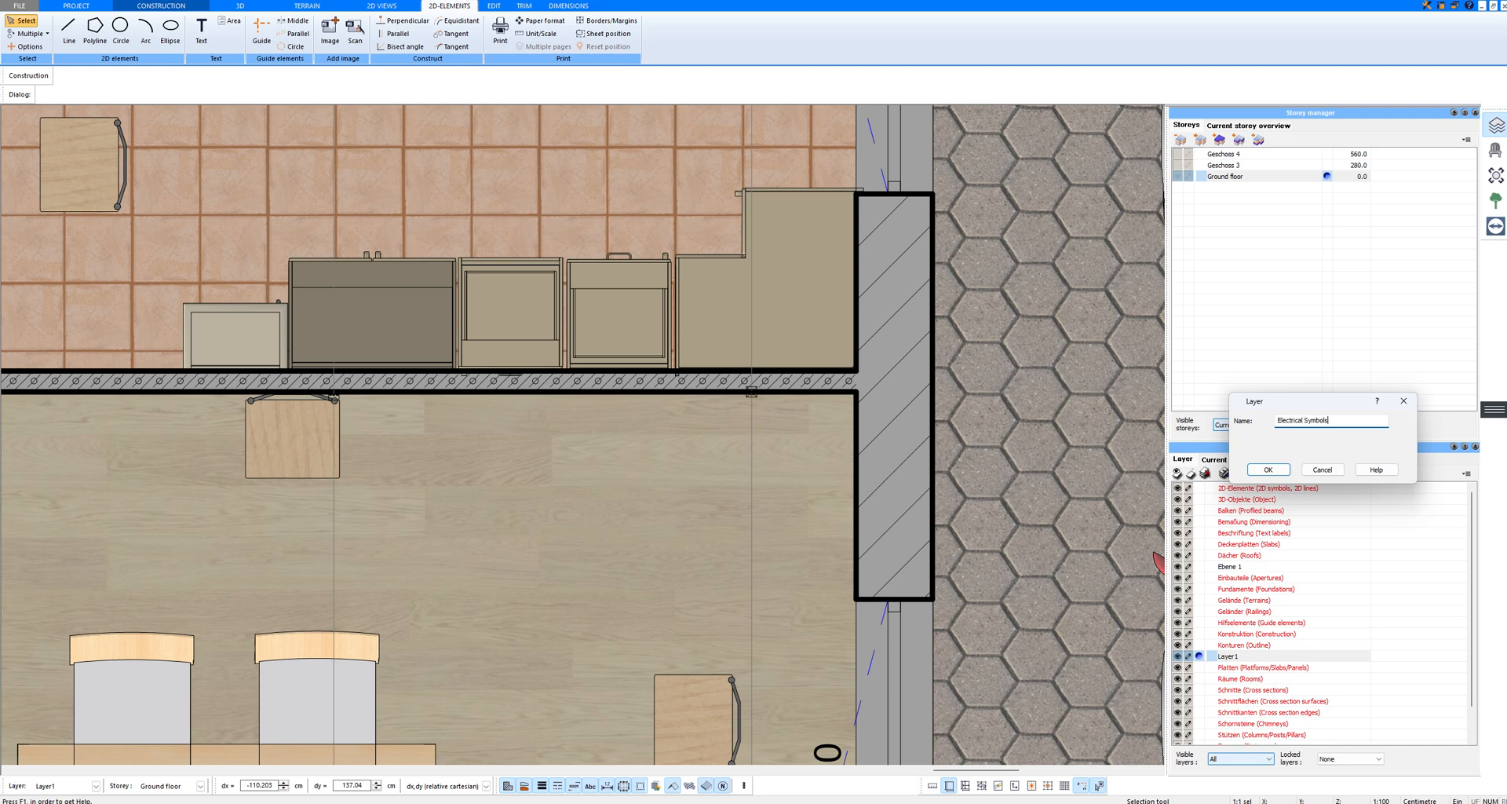
{"action": "left_click", "coordinate": [1267, 469]}
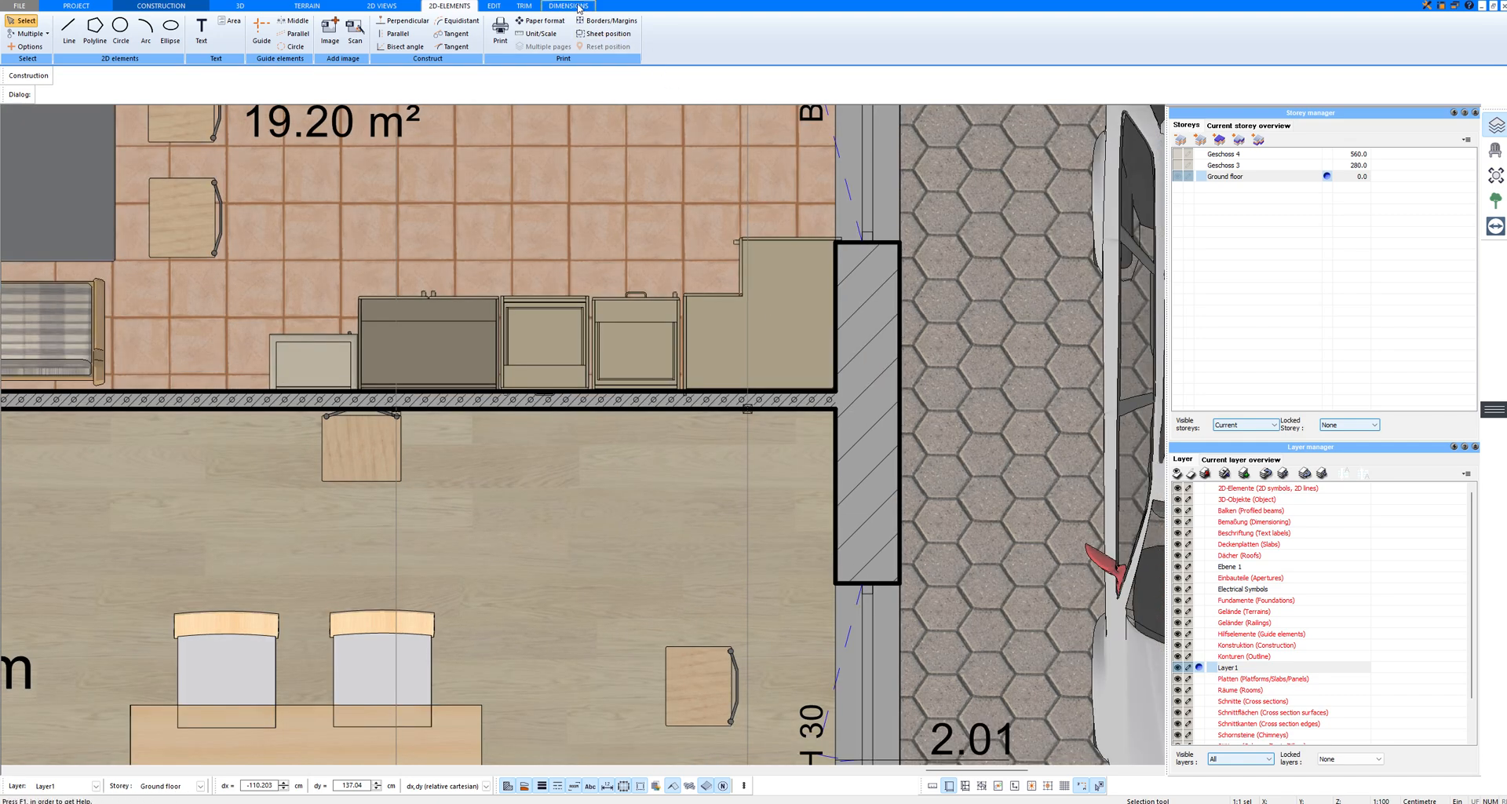
Draw a distance dimension chain reading 2.00 and 50 below the kitchen wall
{"action": "left_click", "coordinate": [567, 5]}
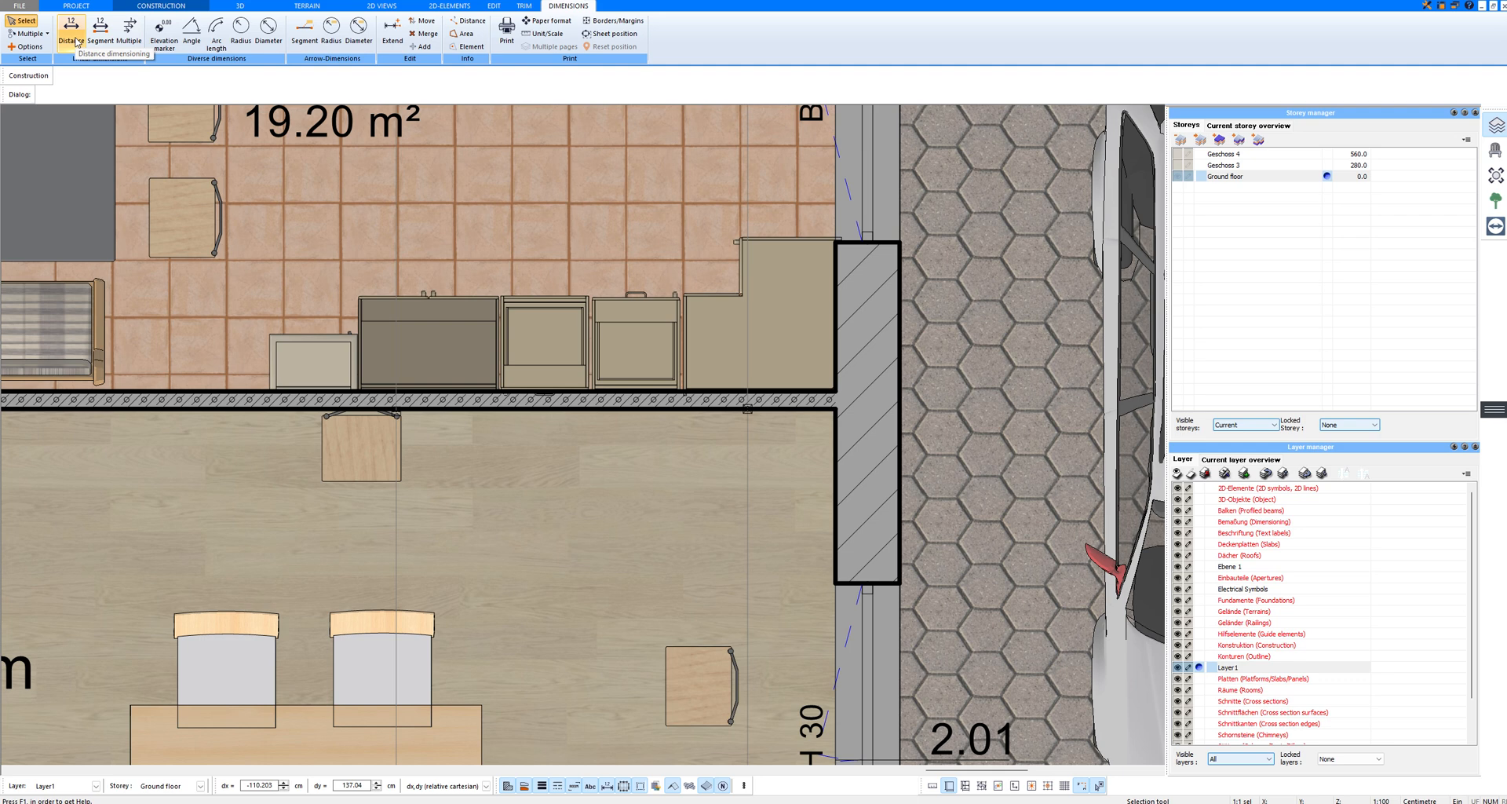
{"action": "left_click", "coordinate": [69, 29]}
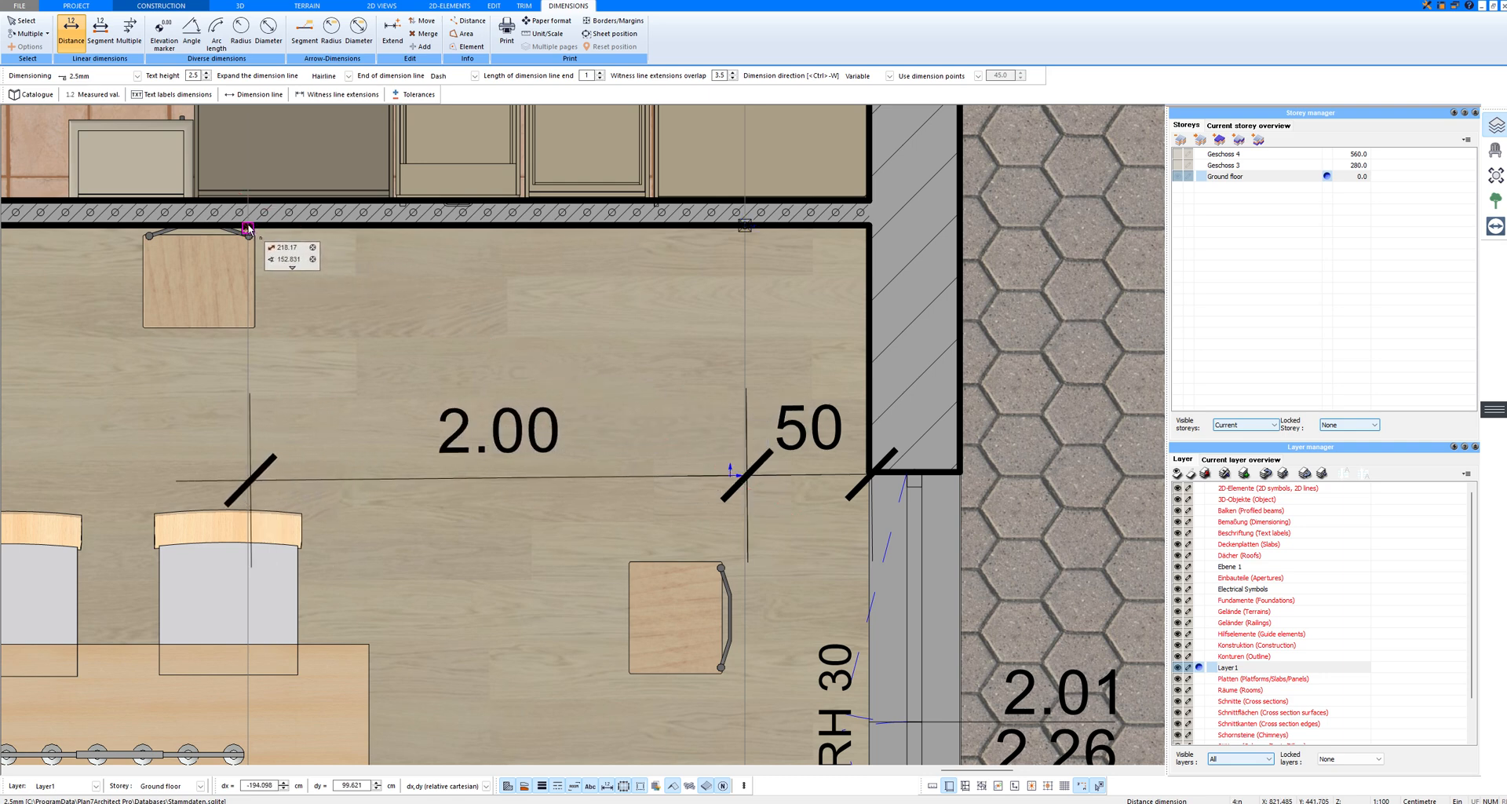
{"action": "mouse_move", "coordinate": [319, 332]}
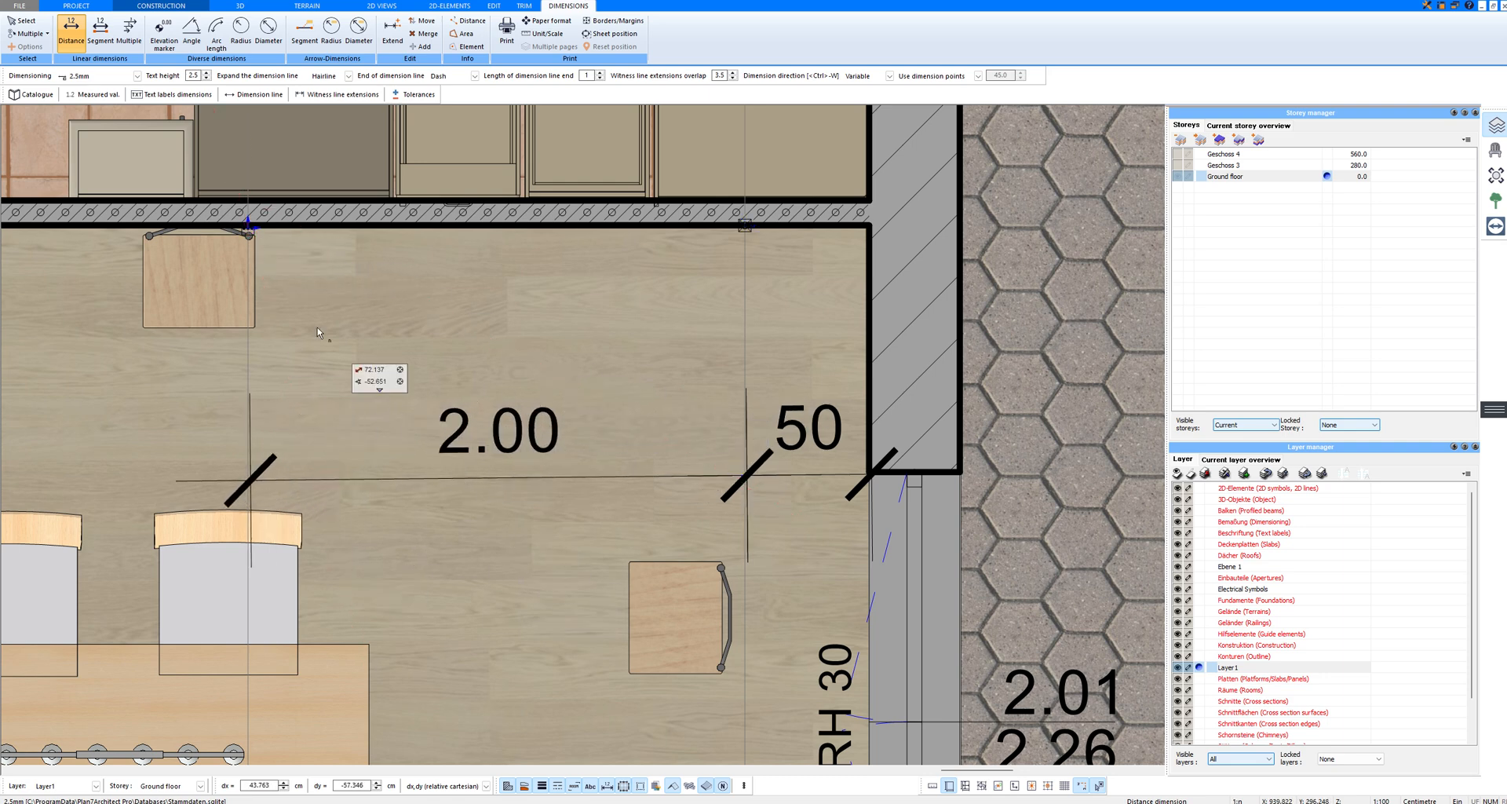
{"action": "left_click", "coordinate": [23, 21]}
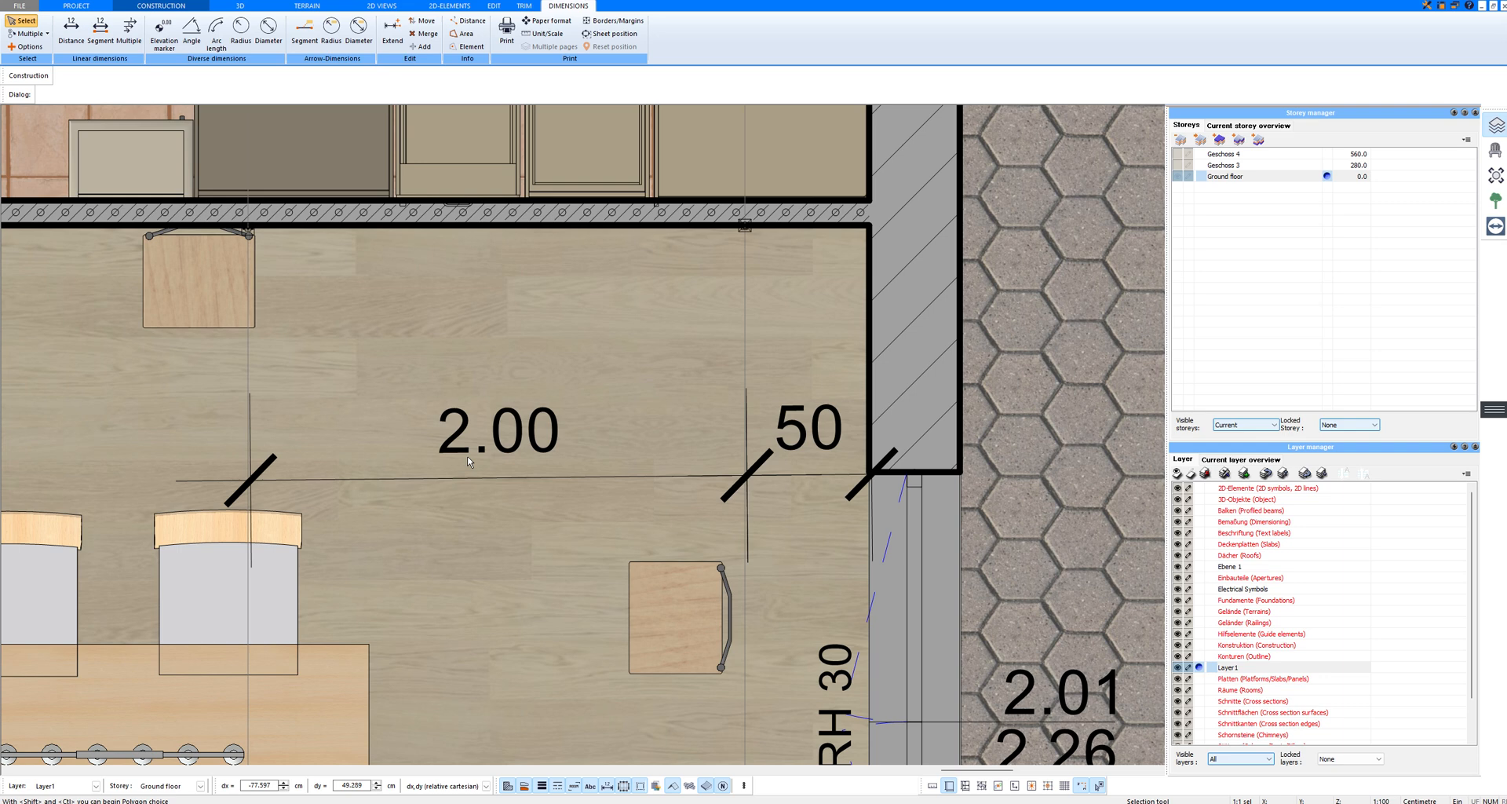
{"action": "left_click", "coordinate": [495, 431]}
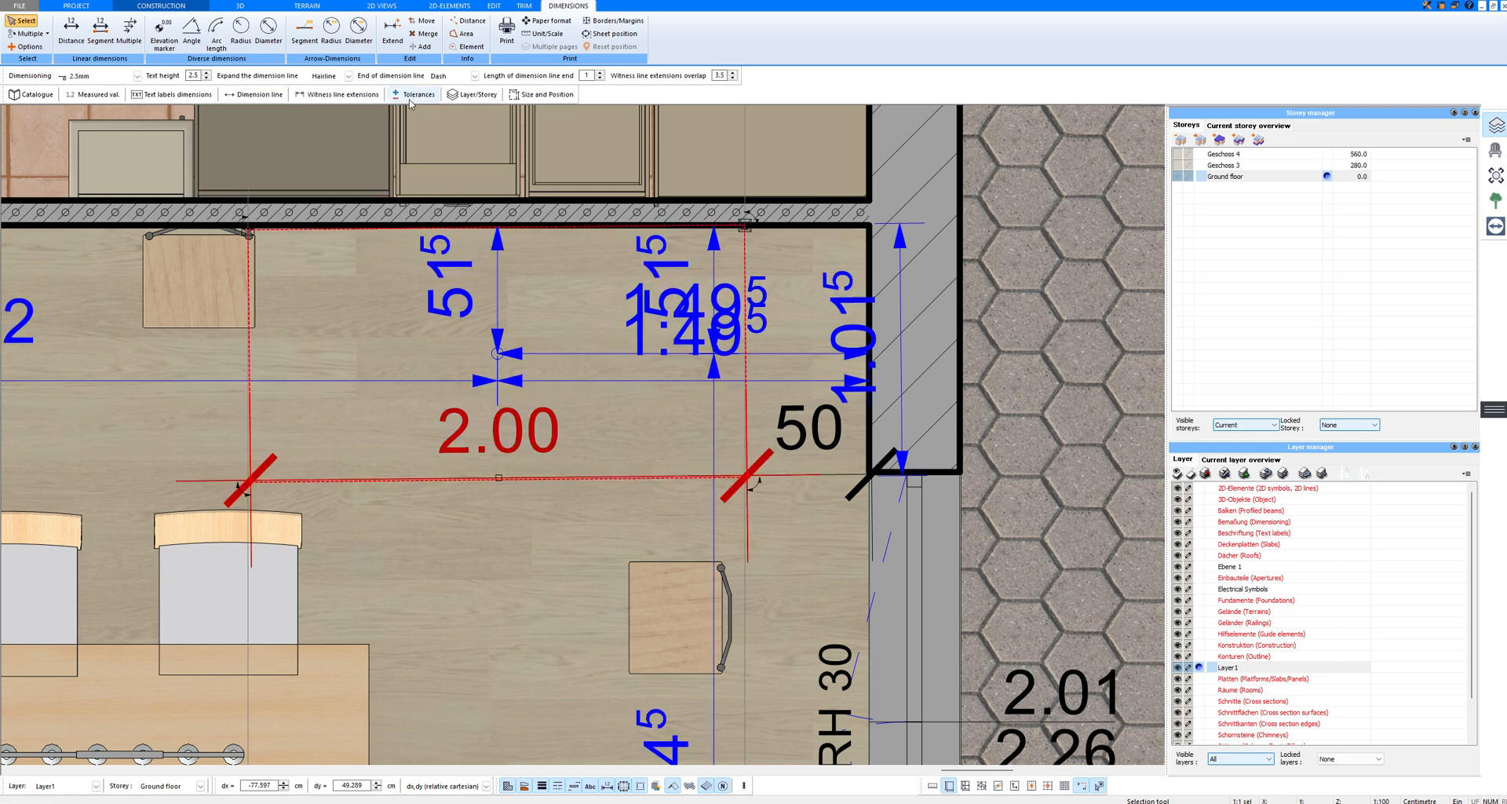
Move the 2.00 dimension and the small object by the kitchen wall onto Electrical Symbols
{"action": "left_click", "coordinate": [472, 93]}
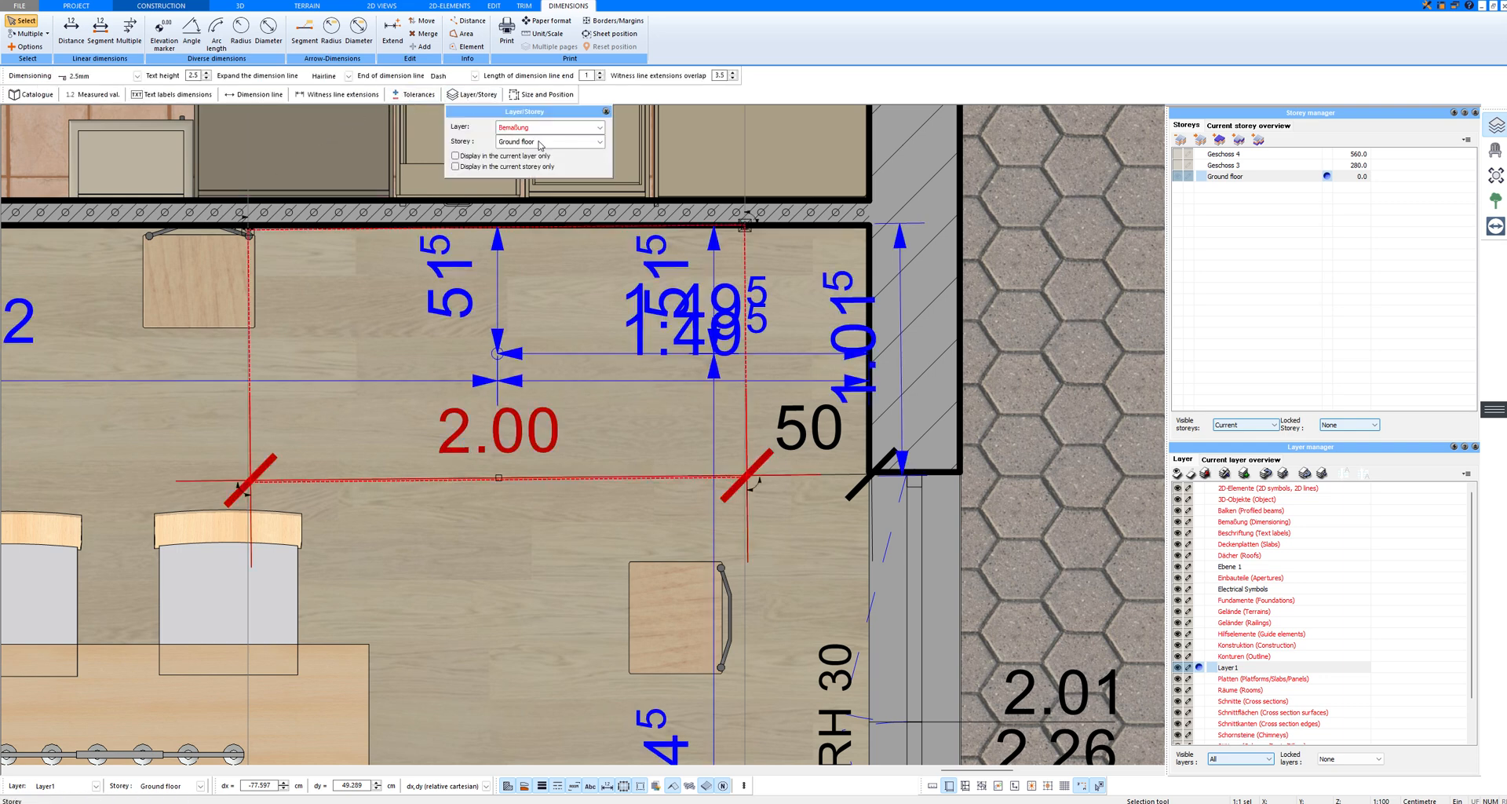
{"action": "left_click", "coordinate": [545, 127]}
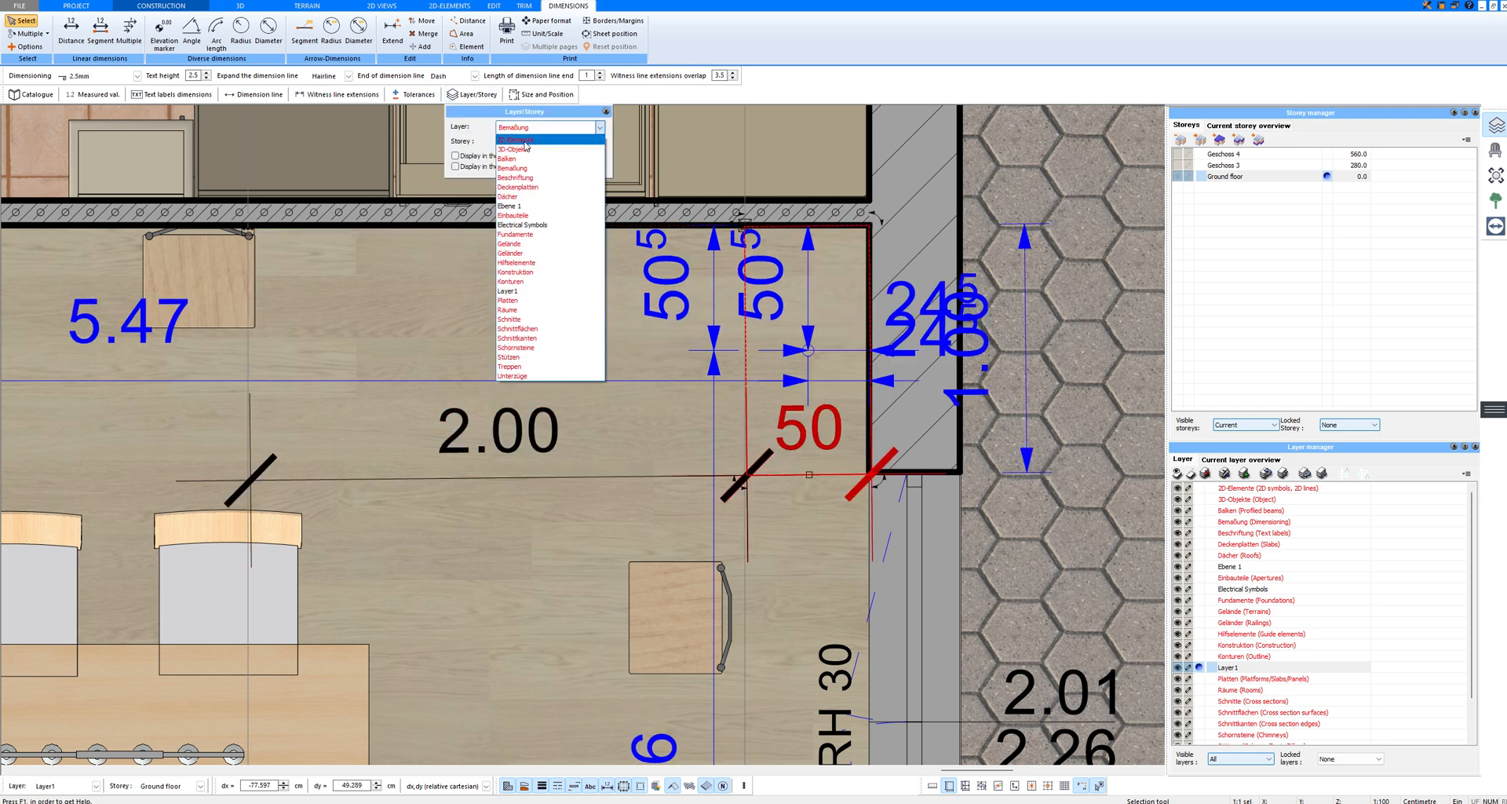
{"action": "left_click", "coordinate": [523, 226]}
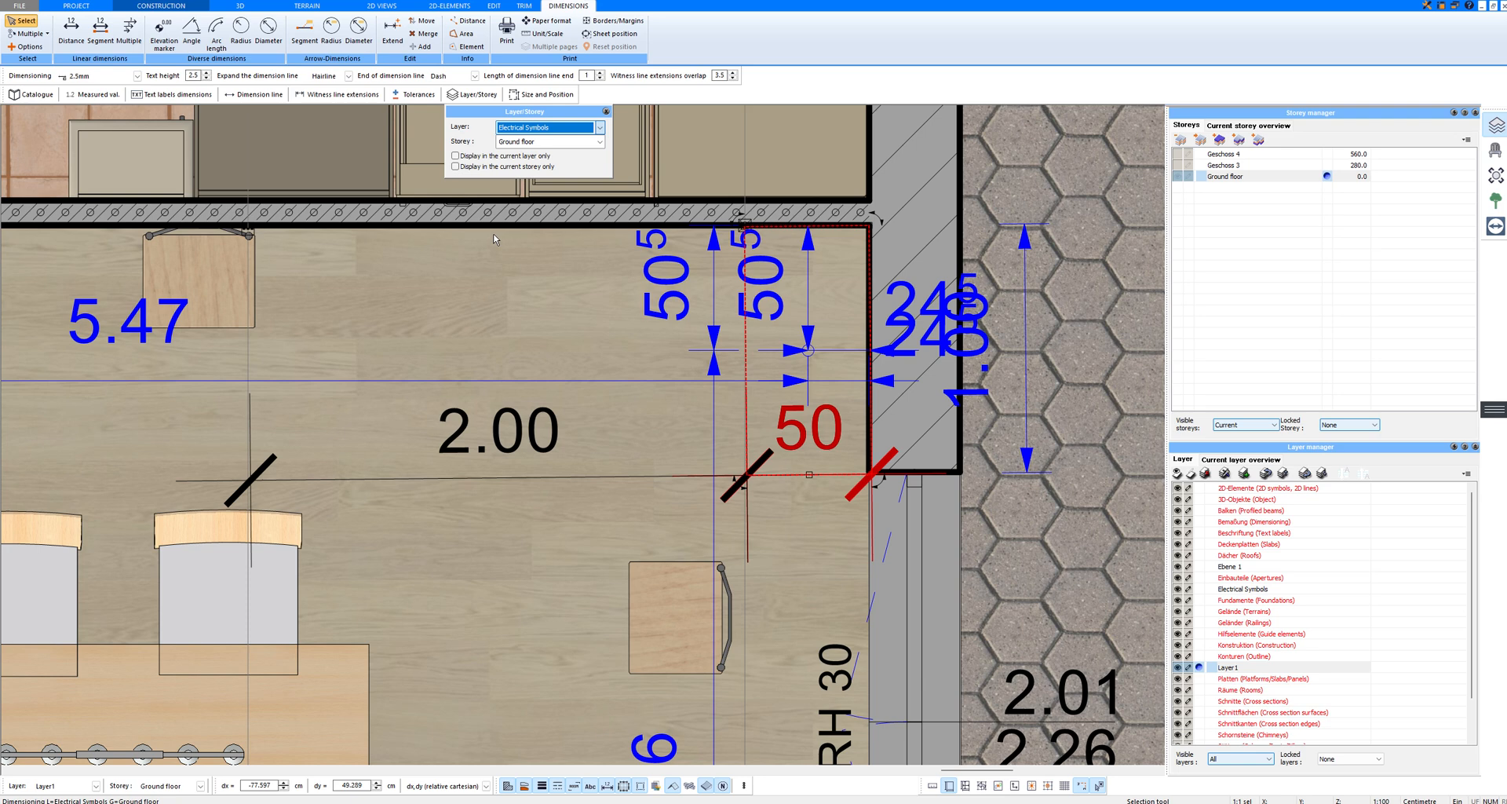
{"action": "left_click", "coordinate": [543, 127]}
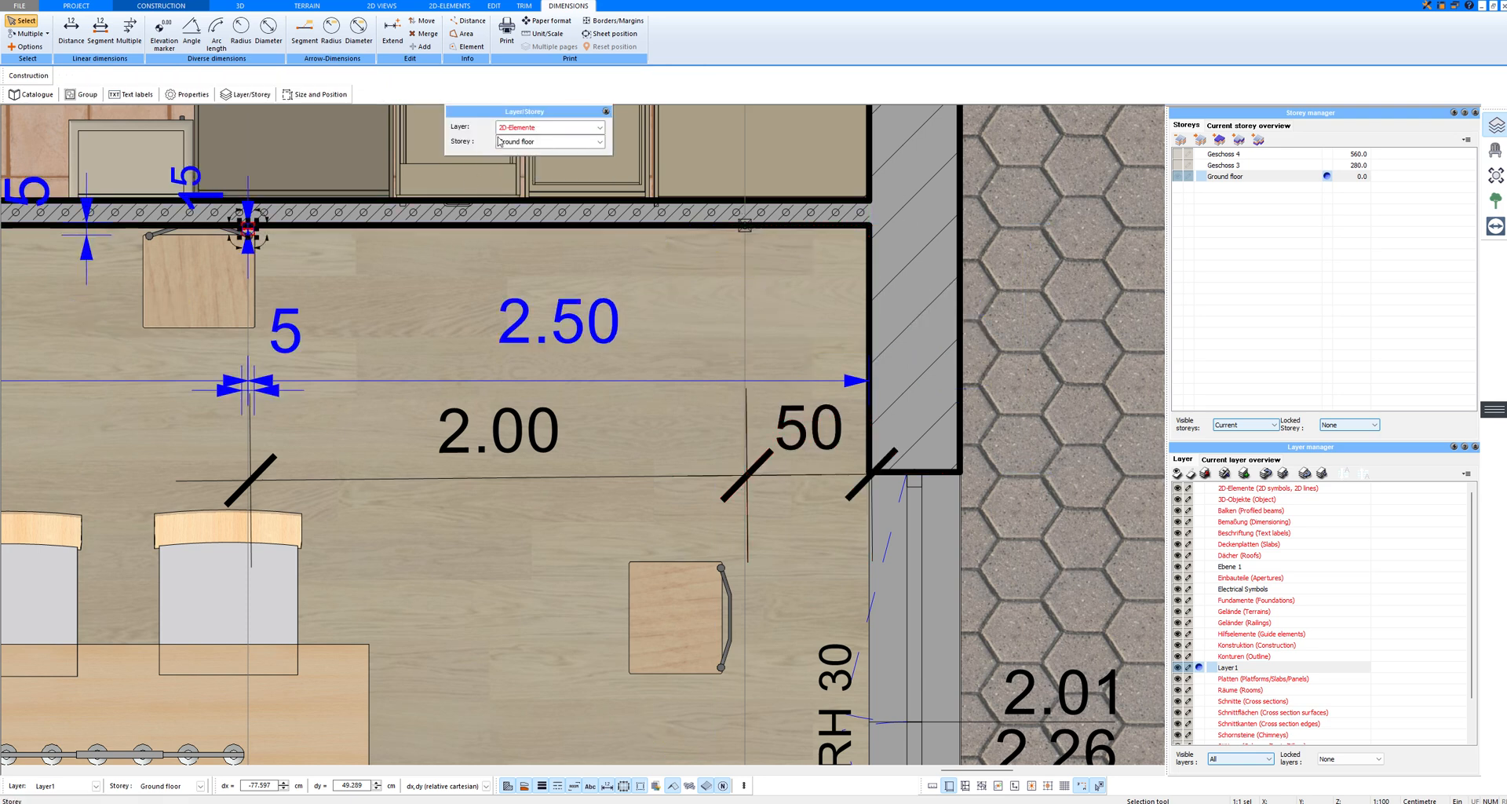
{"action": "left_click", "coordinate": [599, 127]}
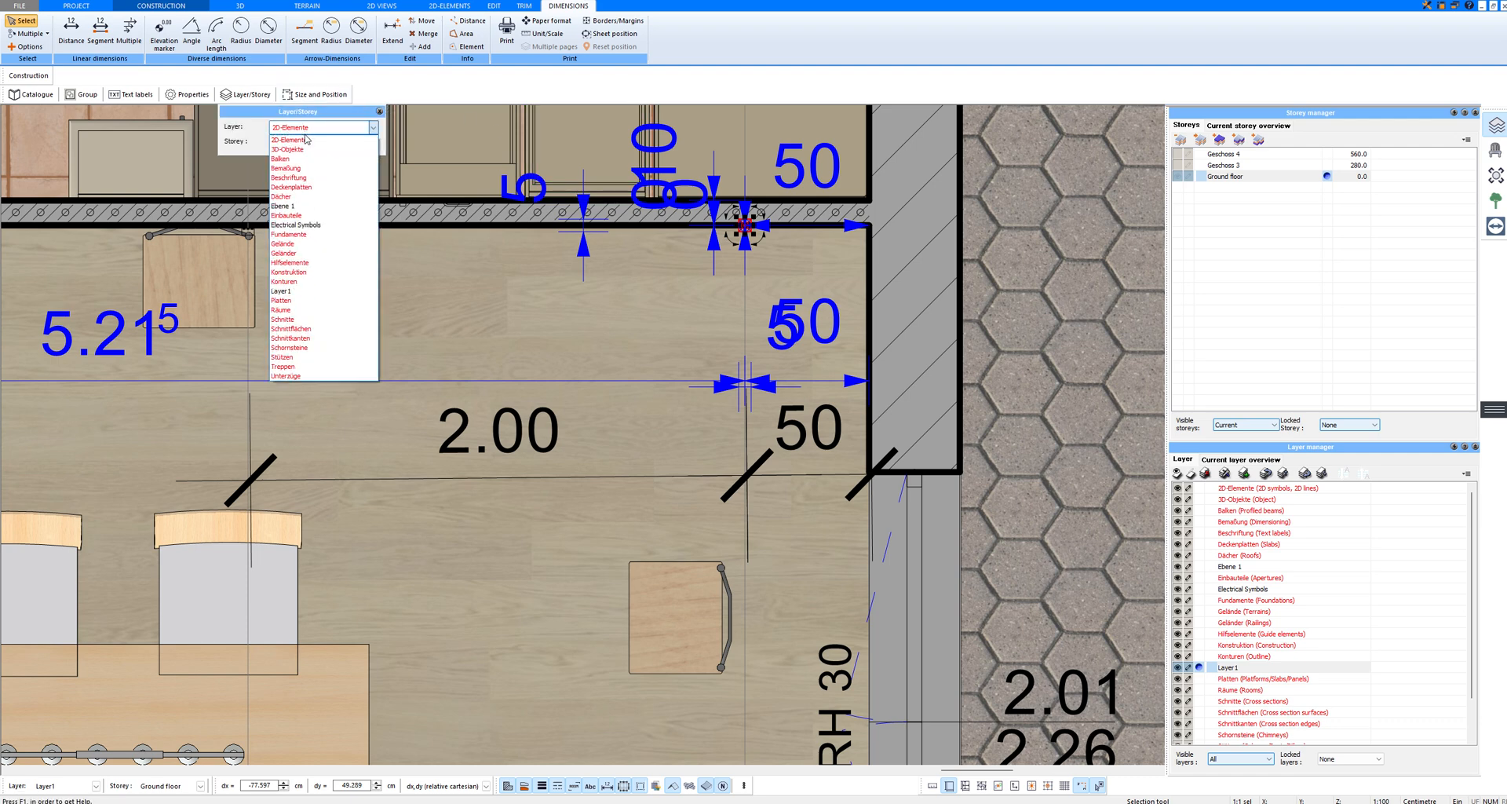
{"action": "left_click", "coordinate": [296, 224]}
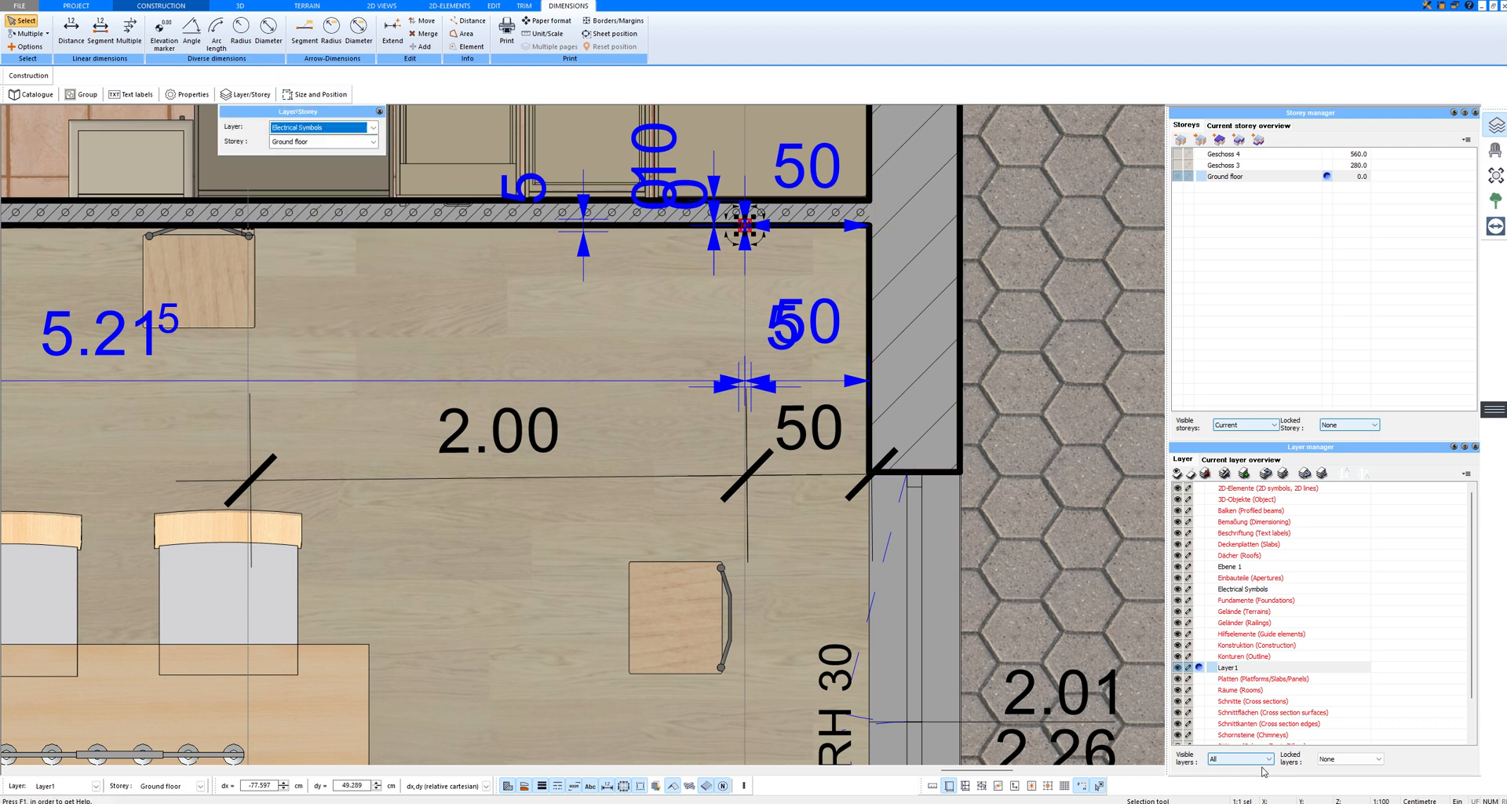
Set Visible layers to Selected in the Layer manager
{"action": "left_click", "coordinate": [1238, 758]}
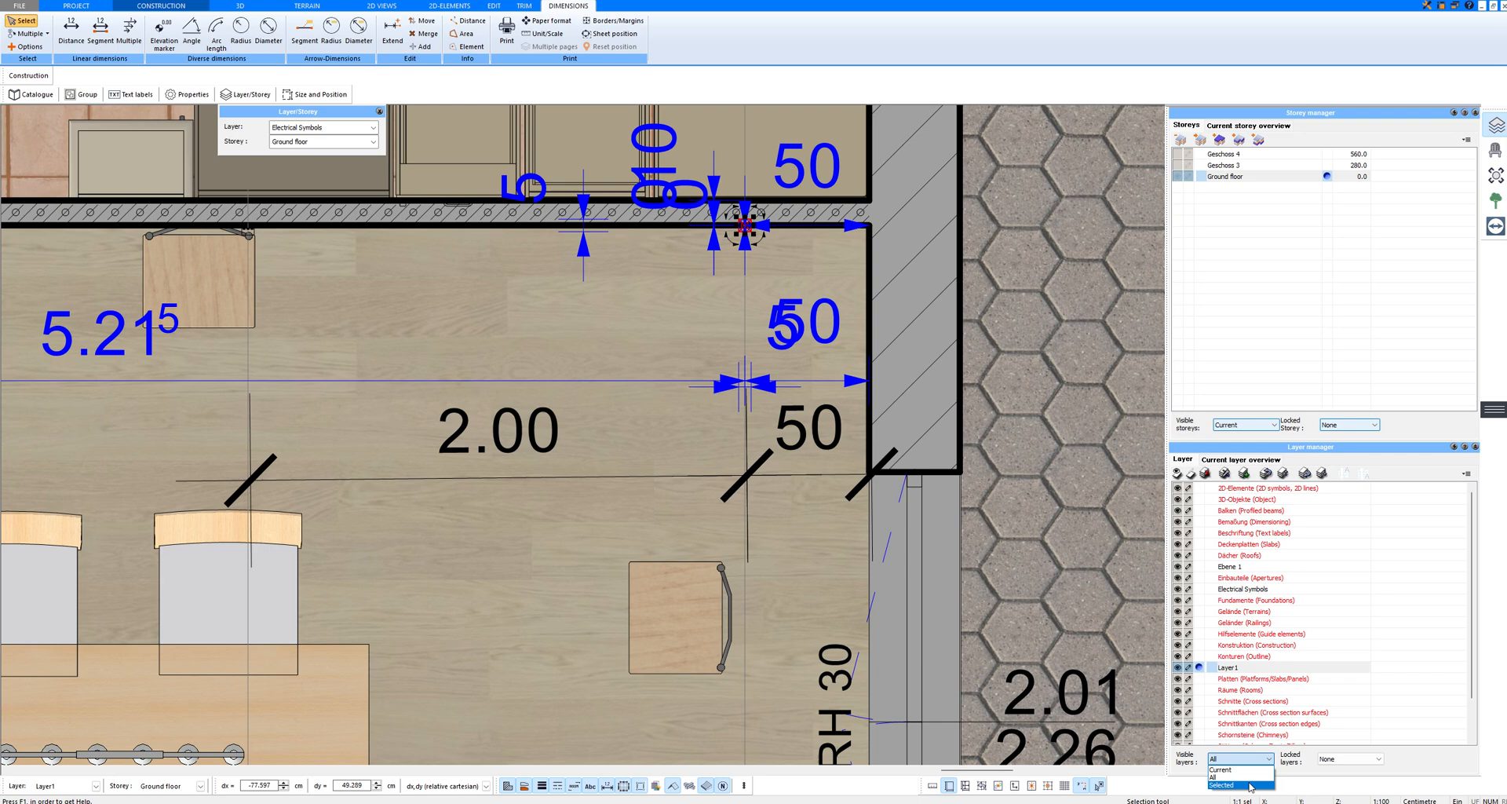
{"action": "left_click", "coordinate": [1220, 786]}
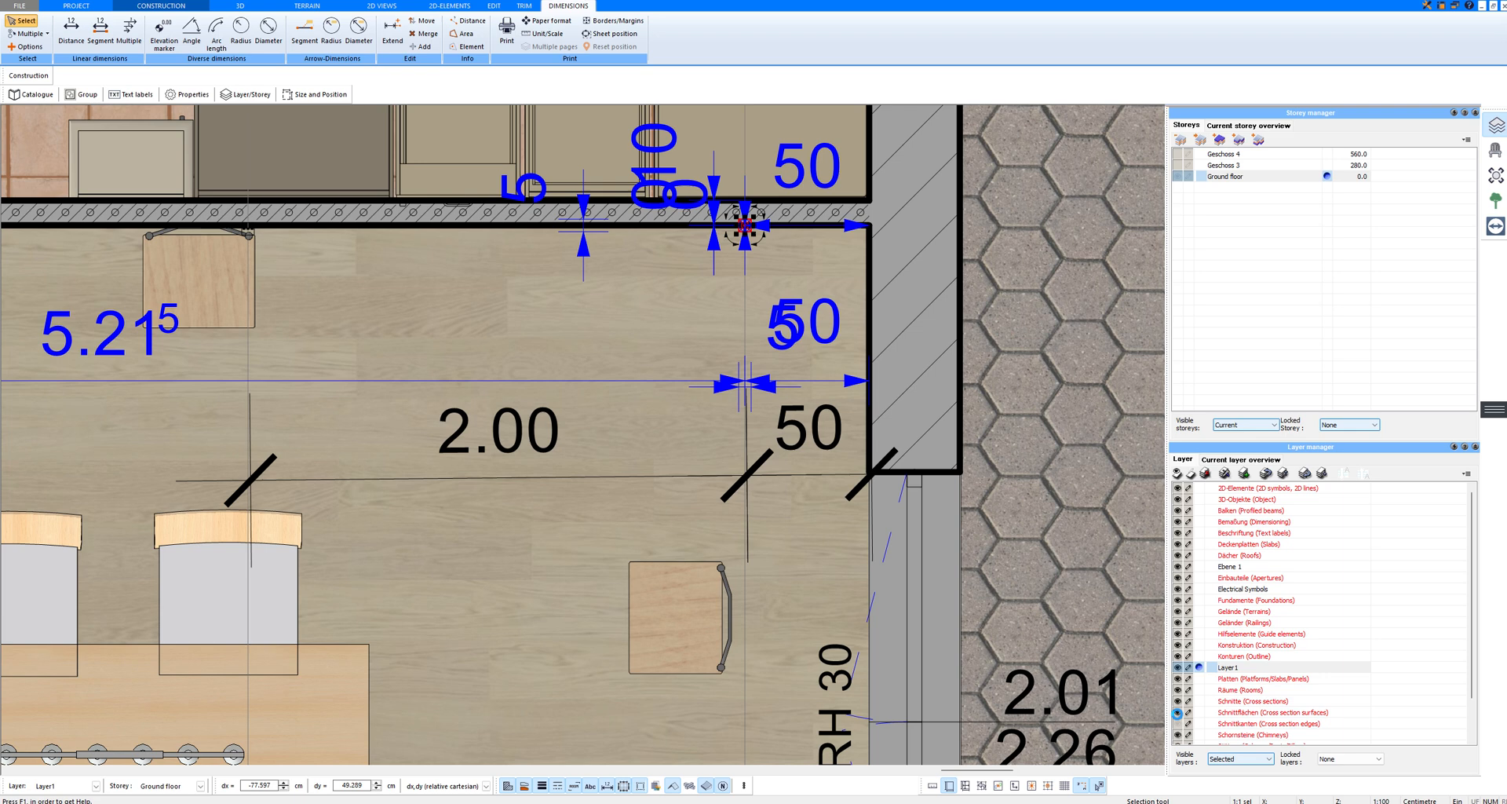
{"action": "scroll", "scroll_direction": "down", "scroll_amount": 3}
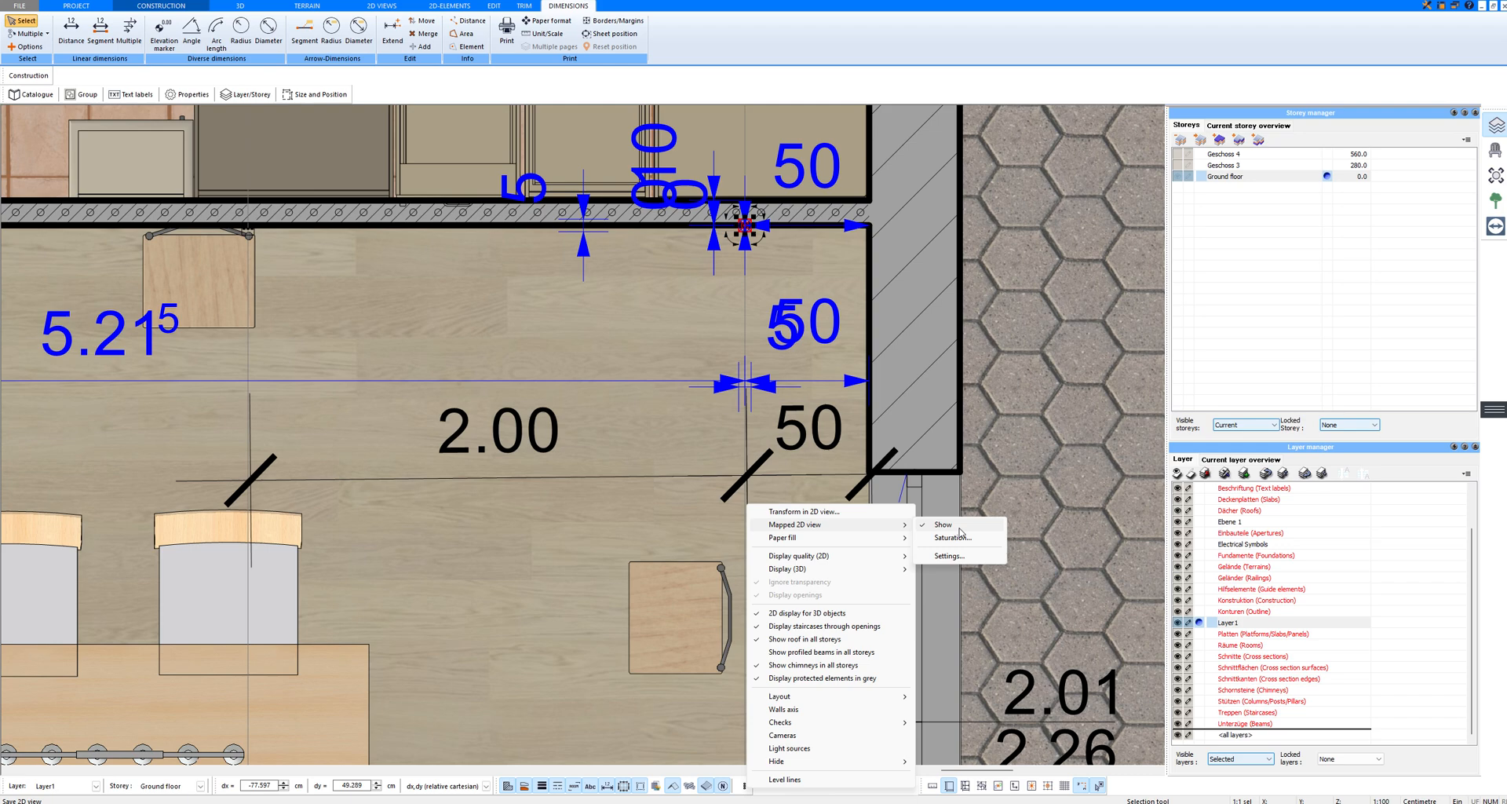
Uncheck Show under Mapped 2D view to turn off floor textures
{"action": "left_click", "coordinate": [943, 524]}
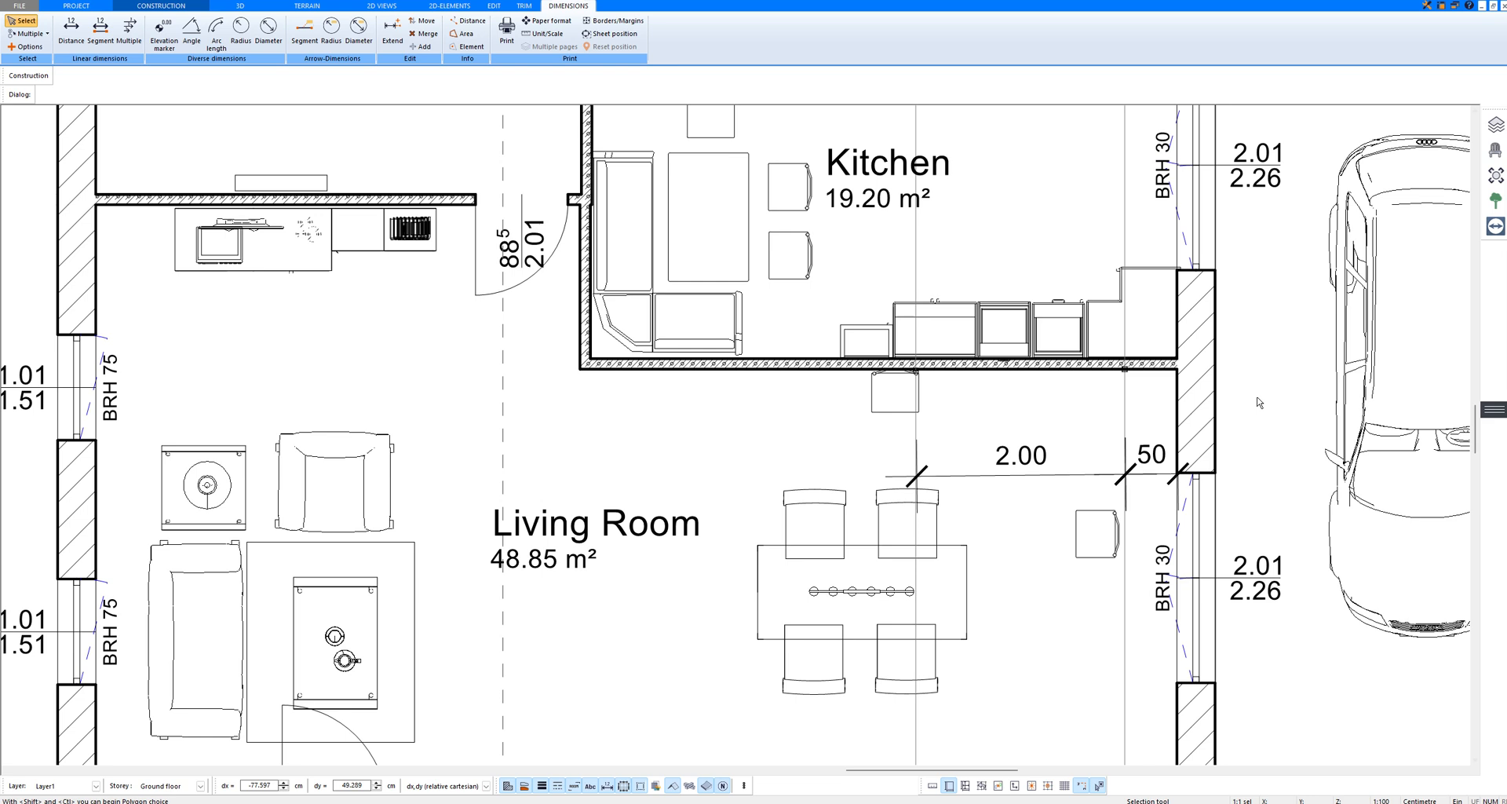
{"action": "mouse_move", "coordinate": [1113, 444]}
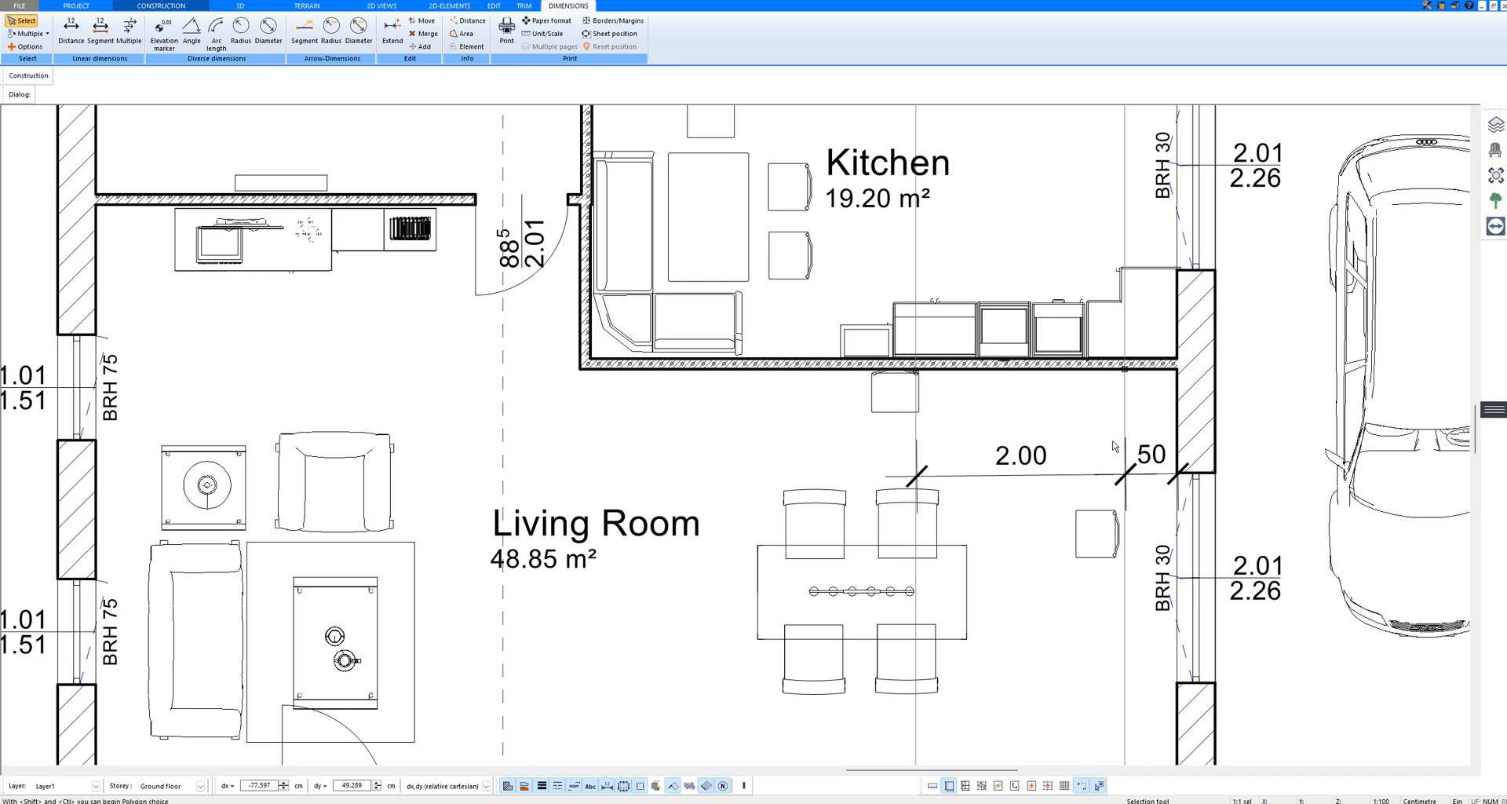
{"action": "left_click", "coordinate": [17, 6]}
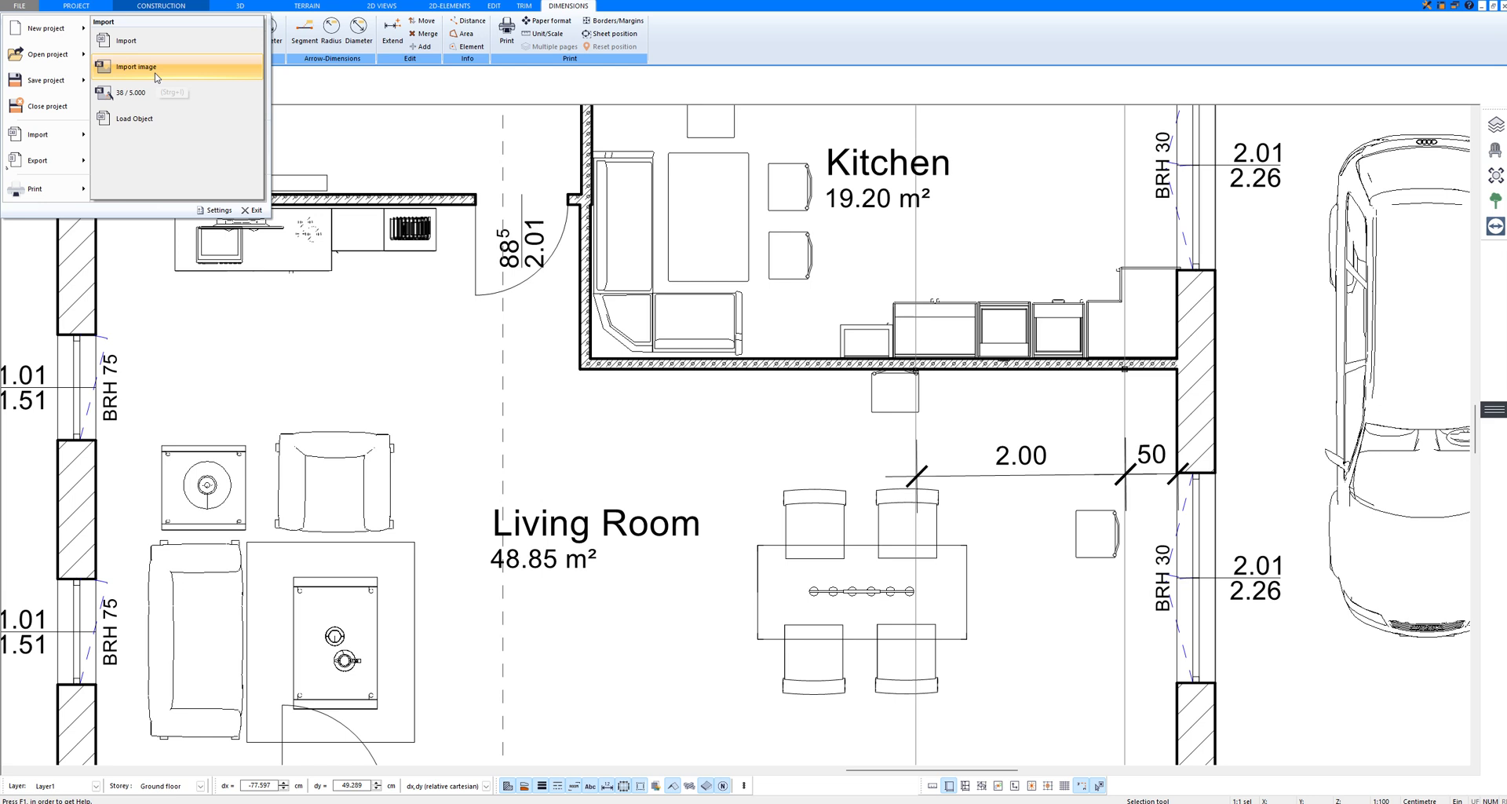
Import the electrical symbol JPG image next to the ground-floor plan
{"action": "left_click", "coordinate": [134, 66]}
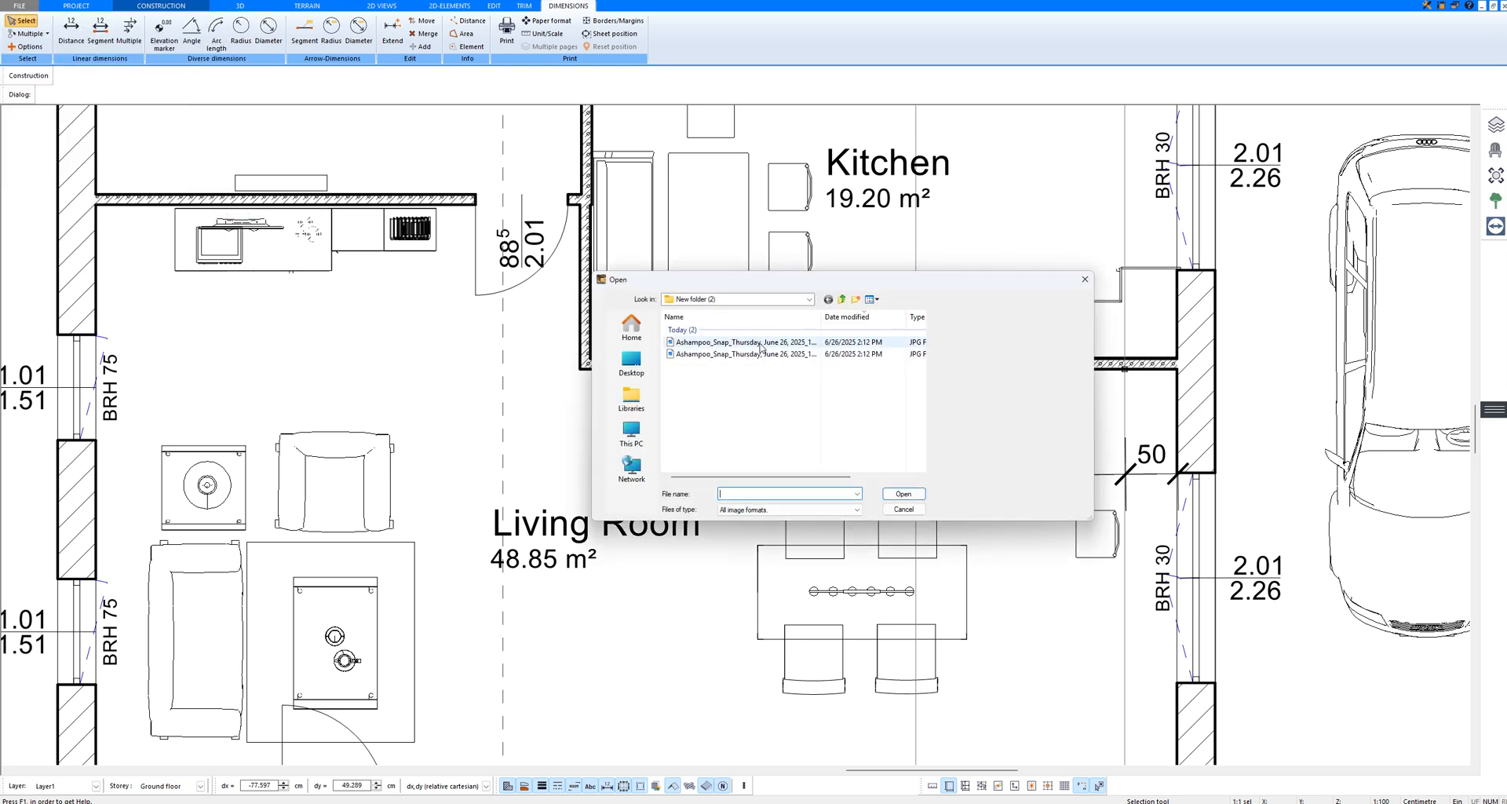
{"action": "mouse_move", "coordinate": [759, 342]}
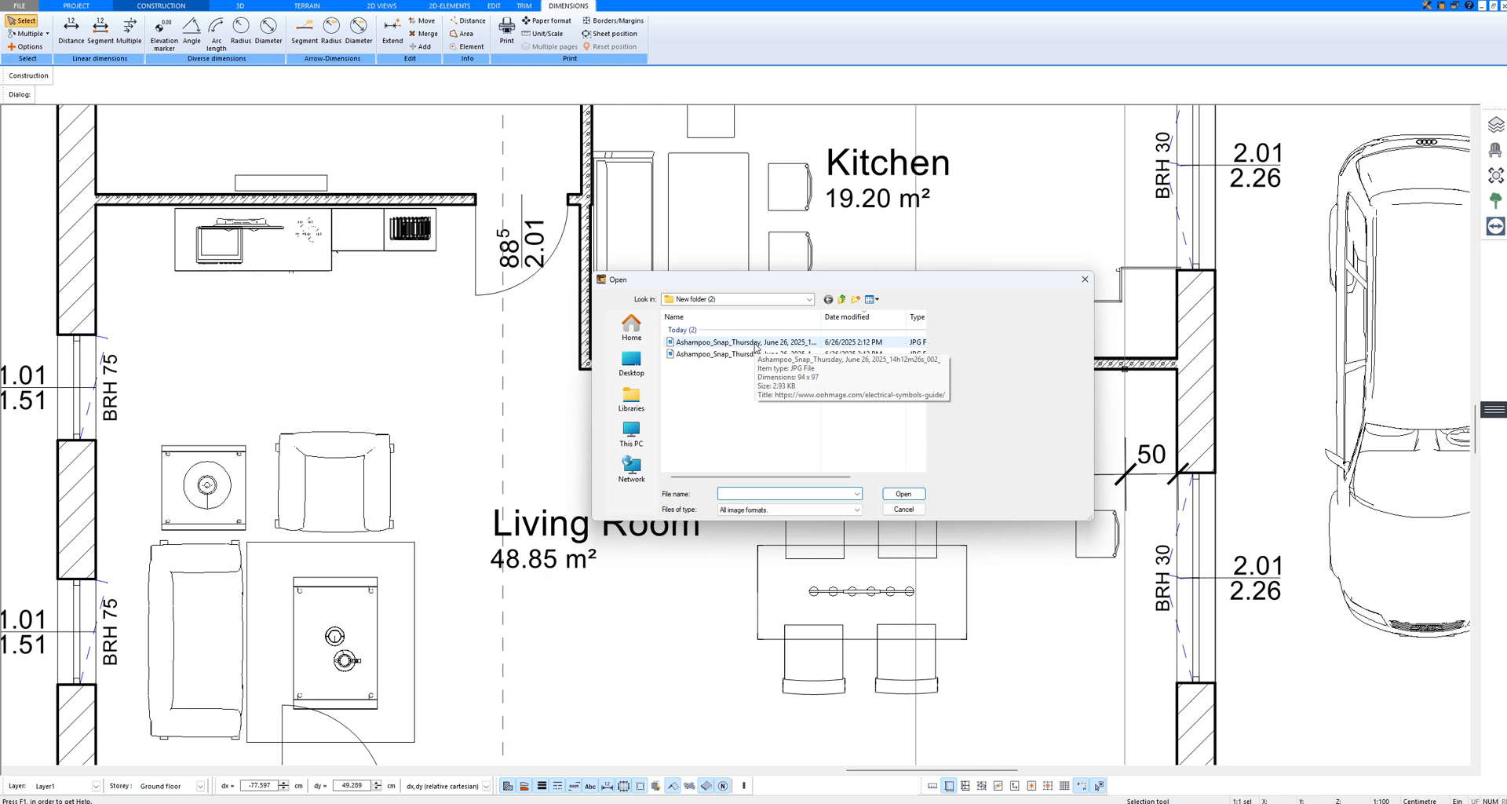
{"action": "left_click", "coordinate": [902, 508]}
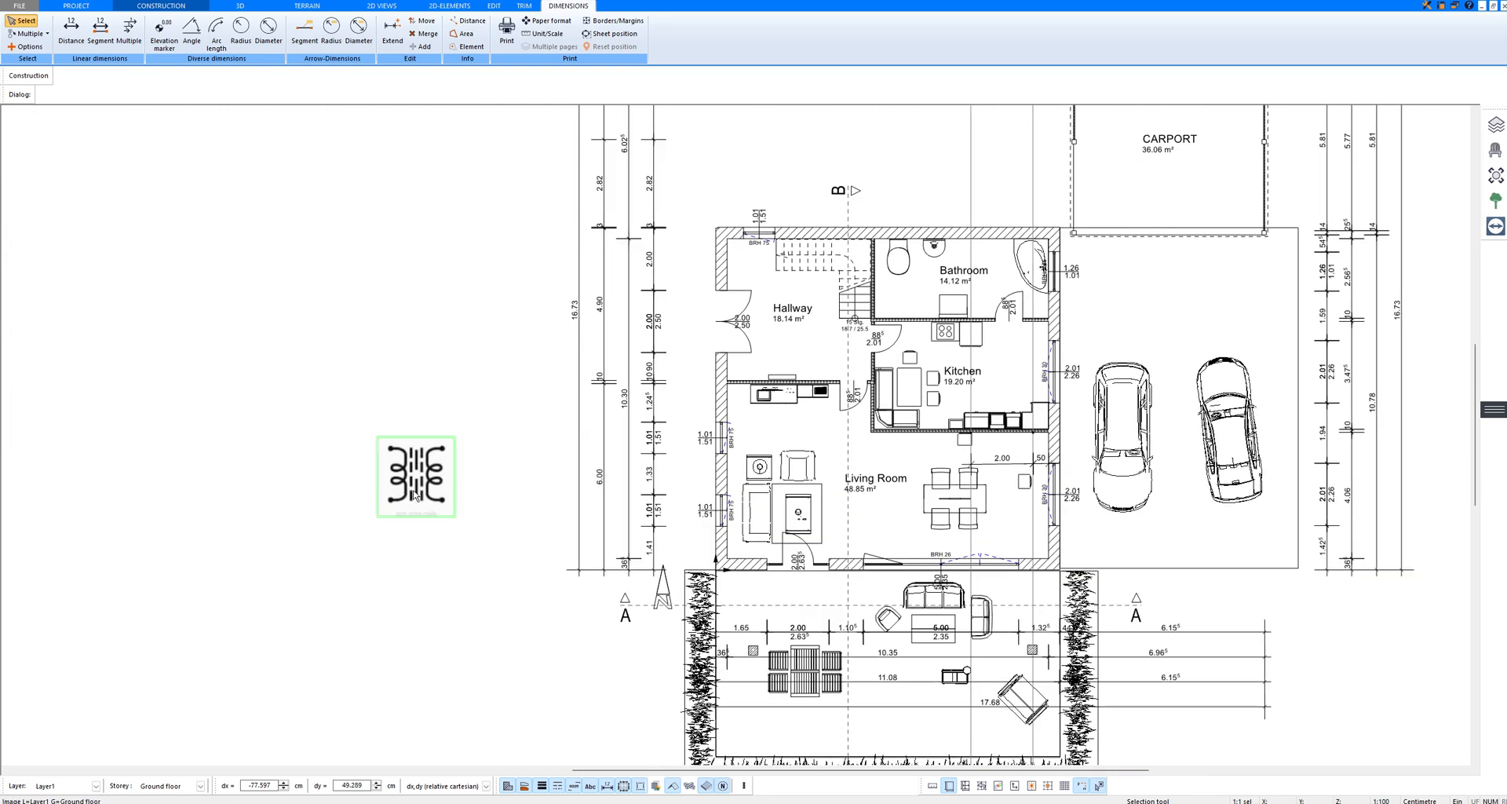
{"action": "left_click", "coordinate": [416, 476]}
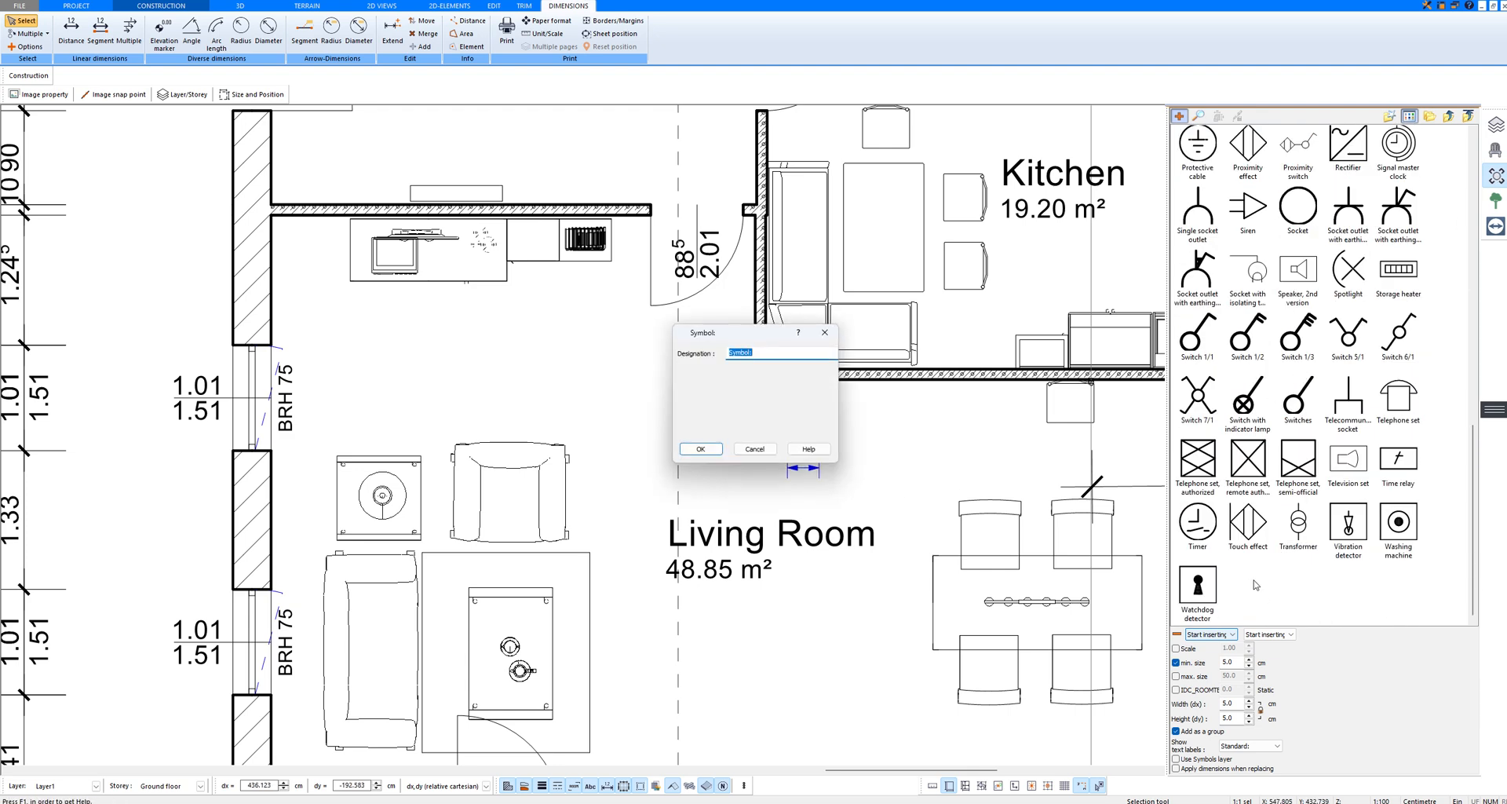
Save the imported picture to the symbol catalogue under the name 'Symbol 1'
{"action": "type", "text": "s"}
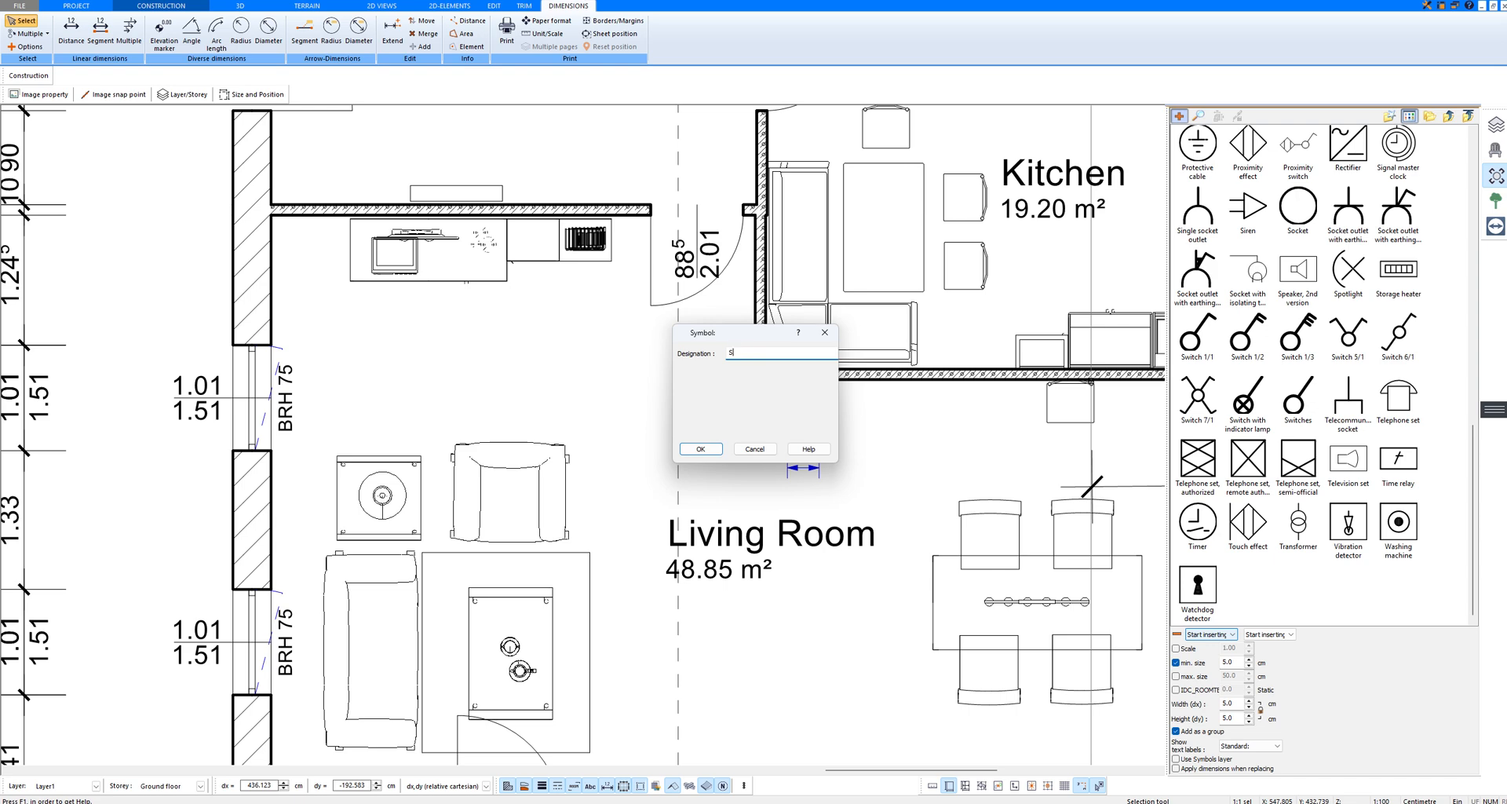
{"action": "type", "text": "Symbol 1"}
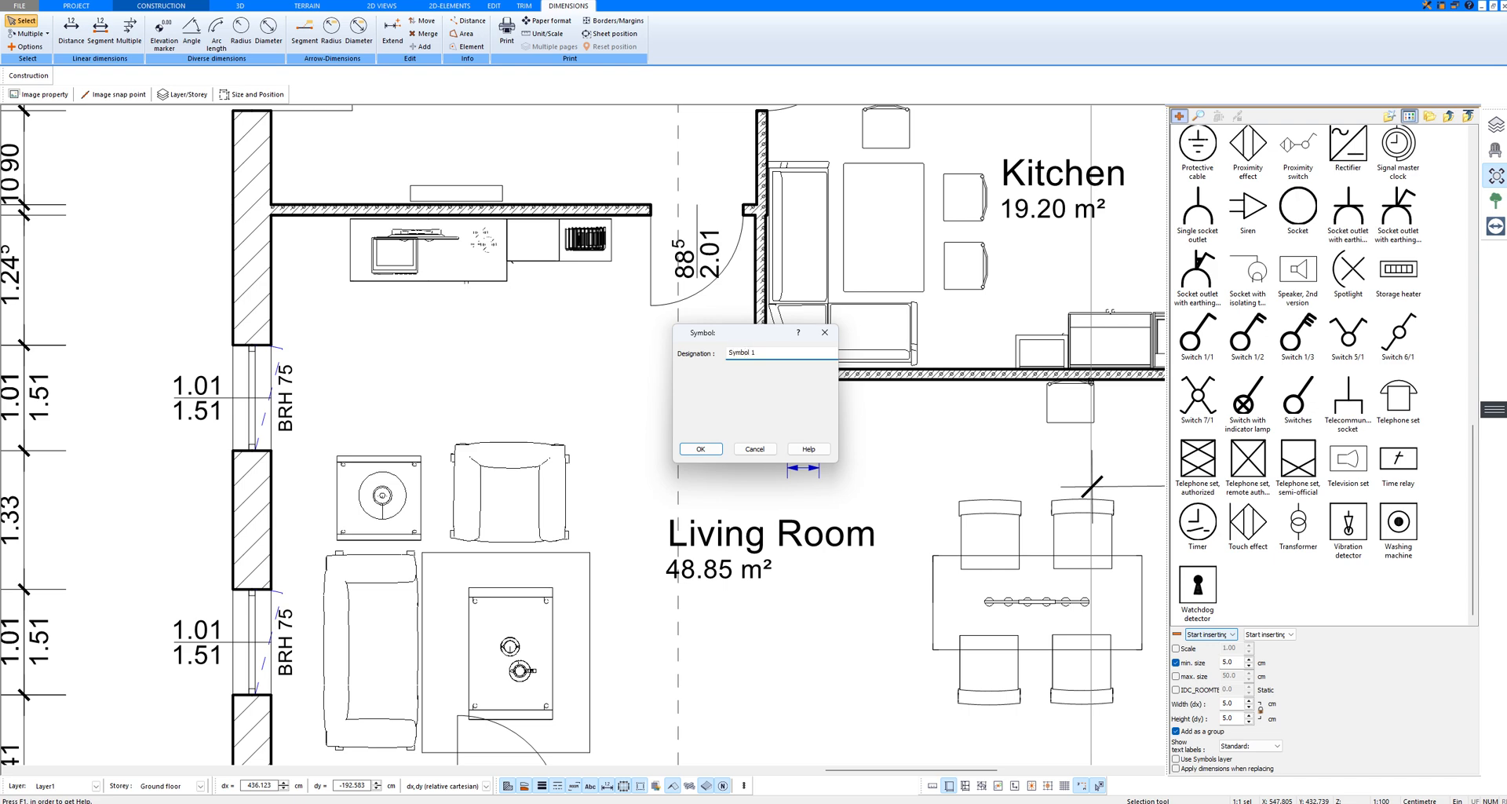
{"action": "left_click", "coordinate": [699, 448]}
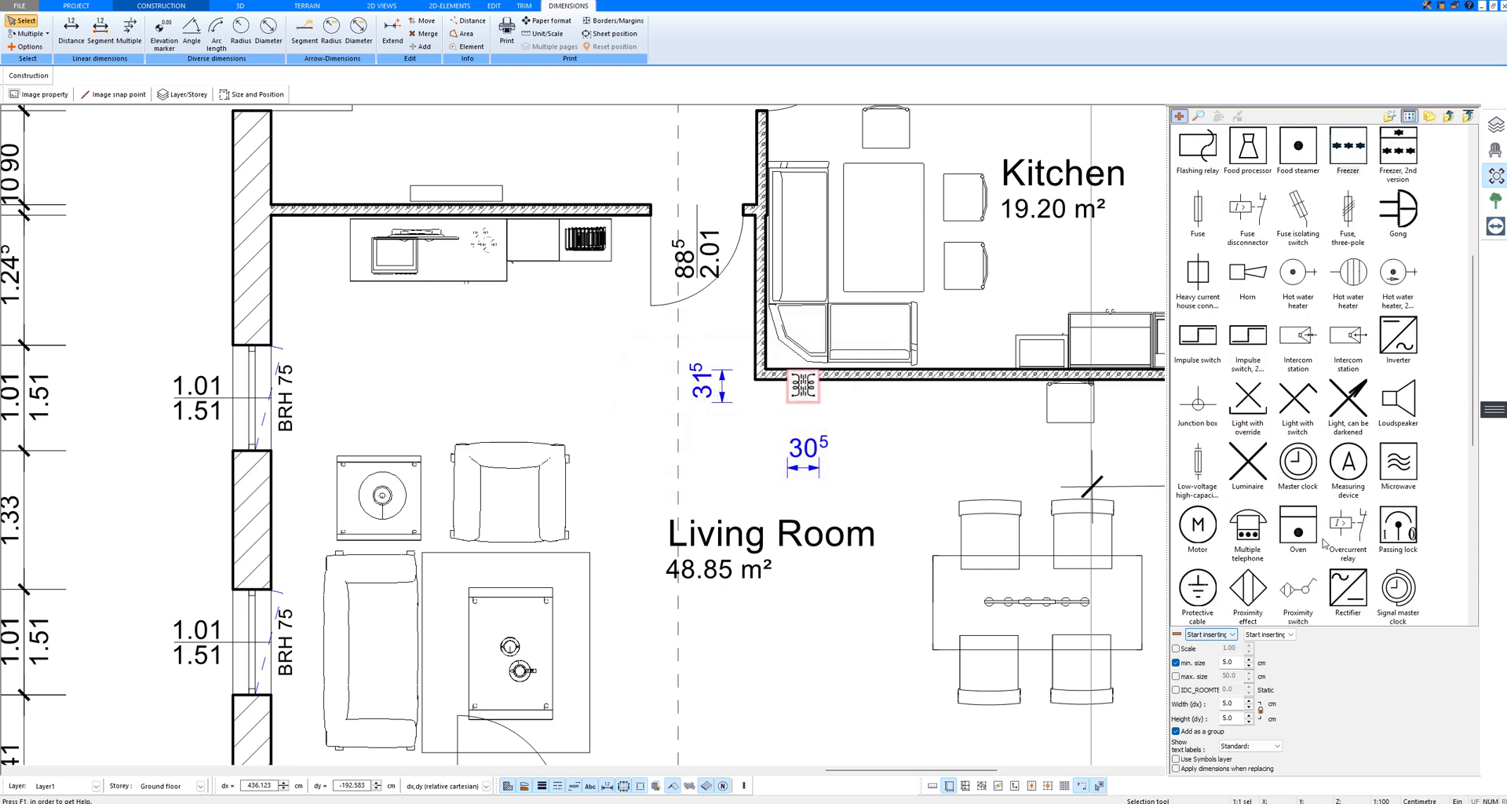
Go up to the main catalogue folders and open the Electrical folder
{"action": "scroll", "scroll_direction": "down", "scroll_amount": 3}
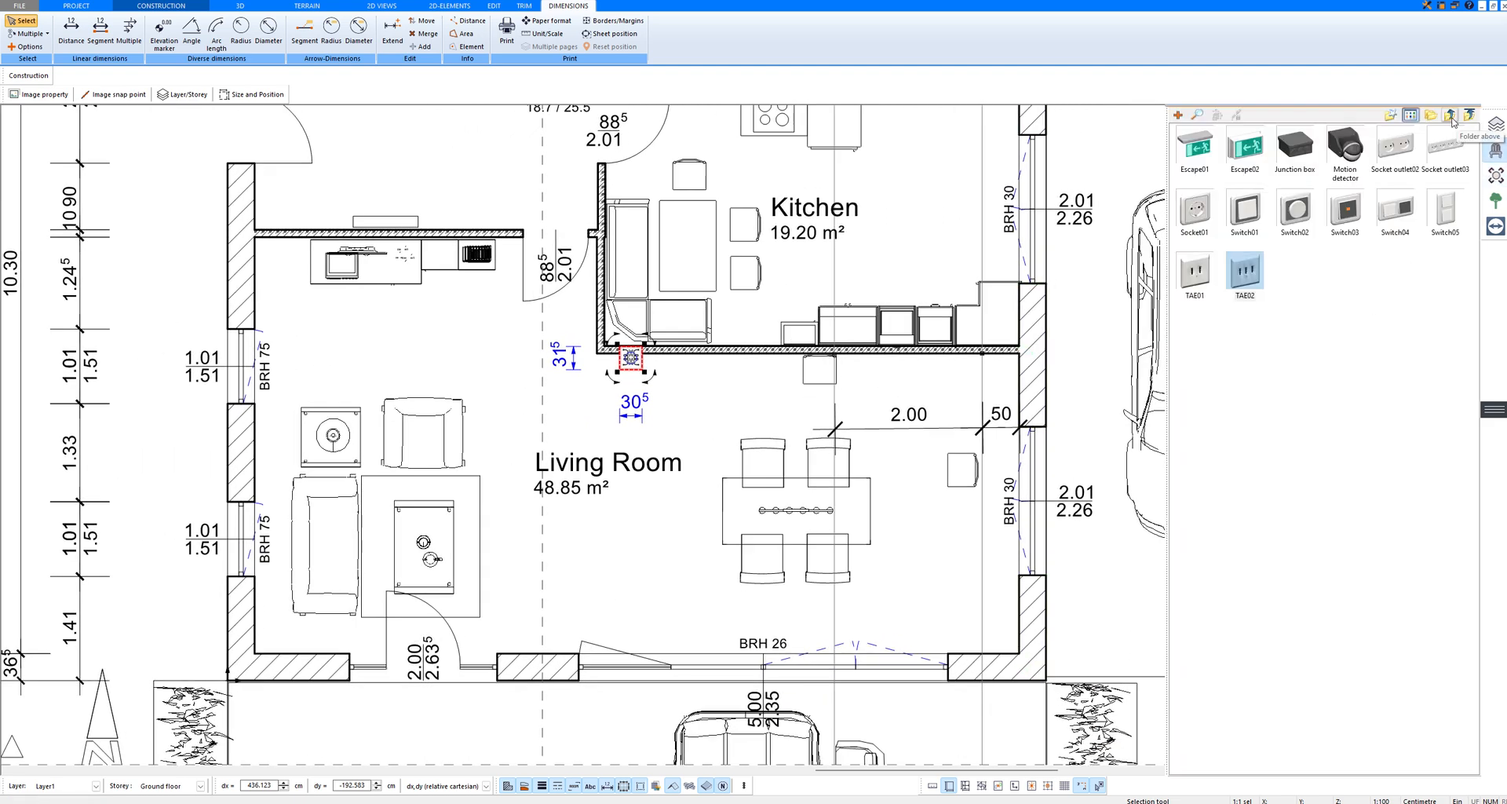
{"action": "left_click", "coordinate": [1452, 120]}
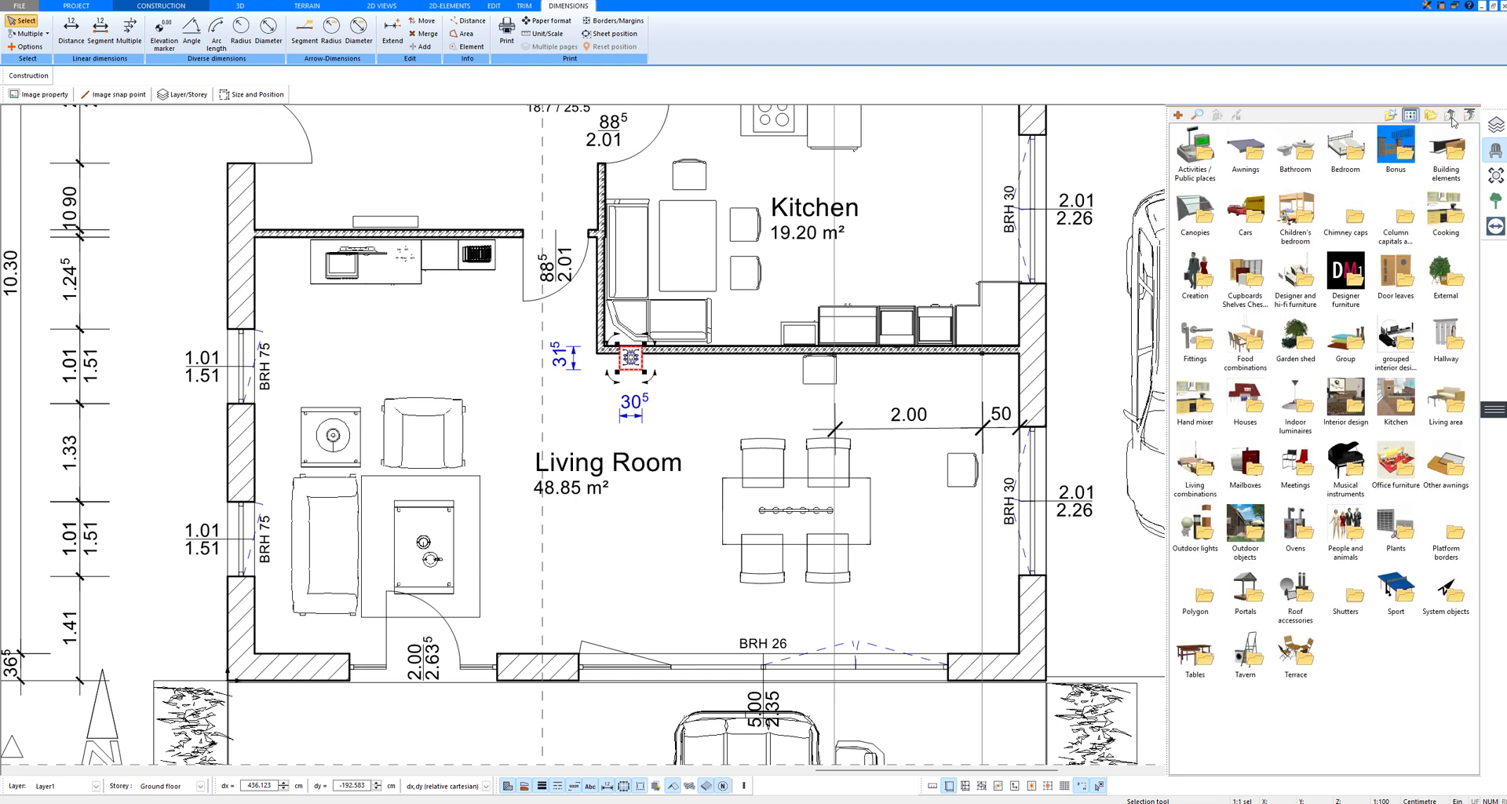
{"action": "mouse_move", "coordinate": [1454, 124]}
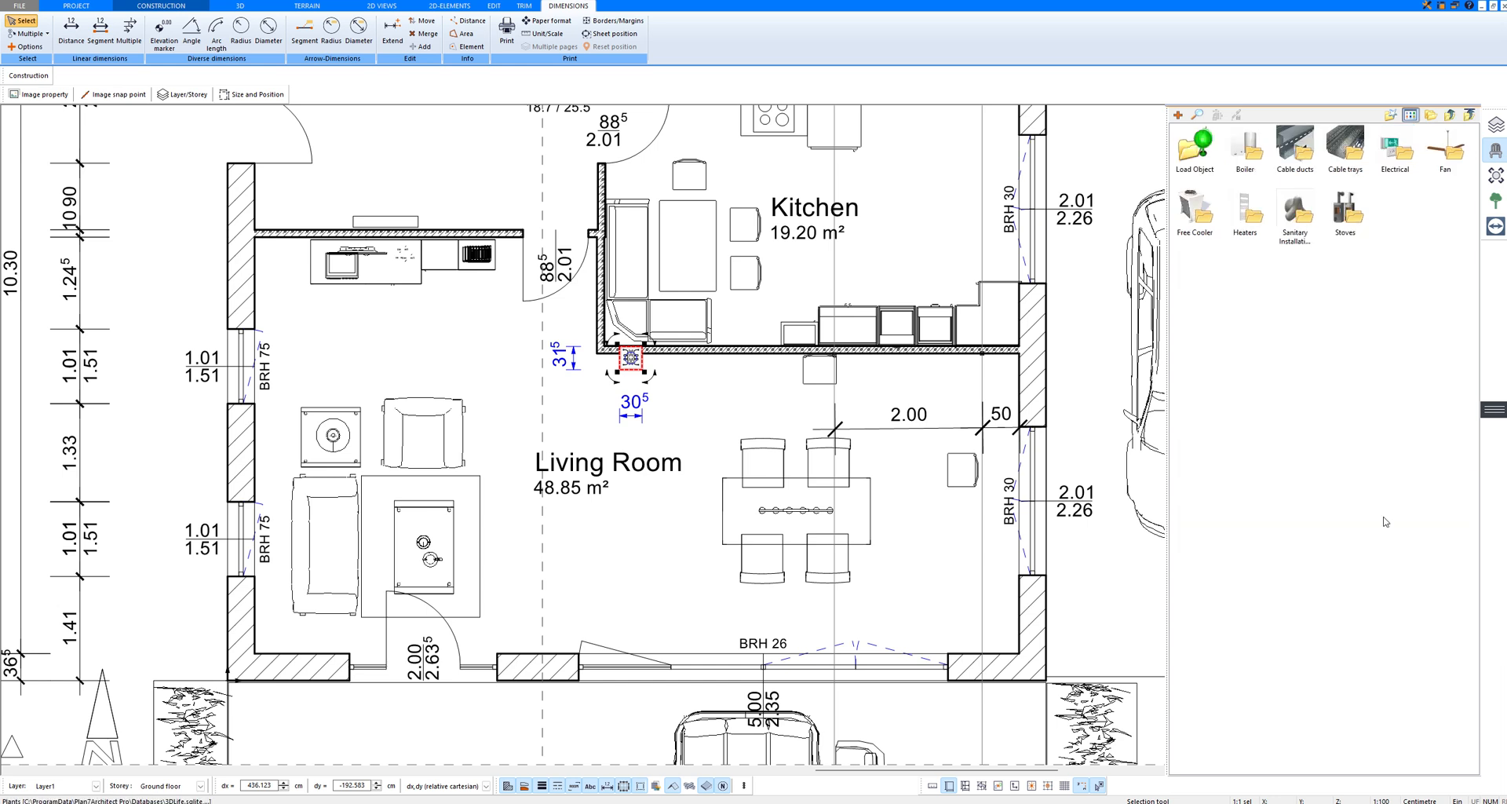
{"action": "left_click", "coordinate": [1395, 149]}
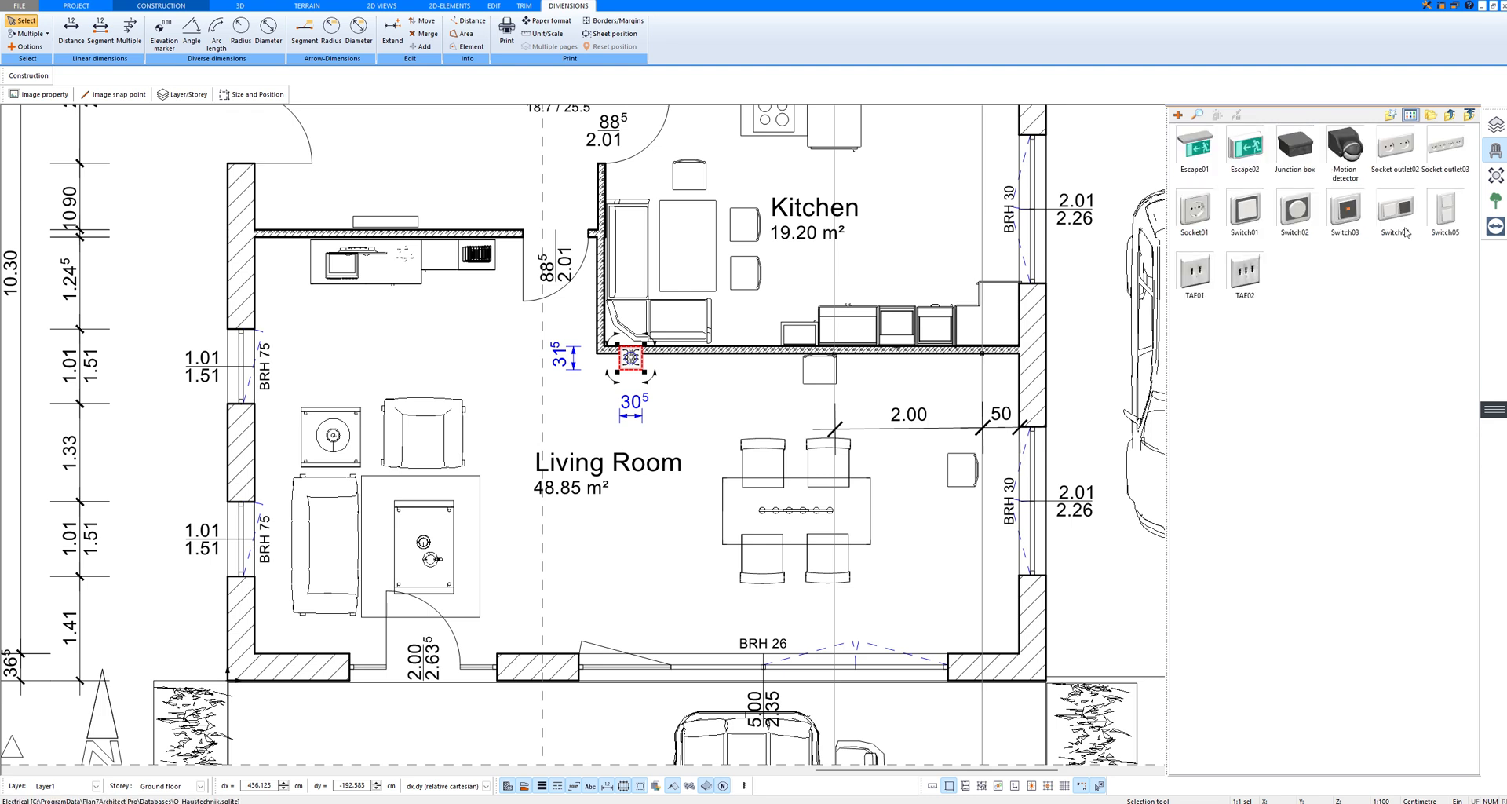
{"action": "mouse_move", "coordinate": [1332, 297]}
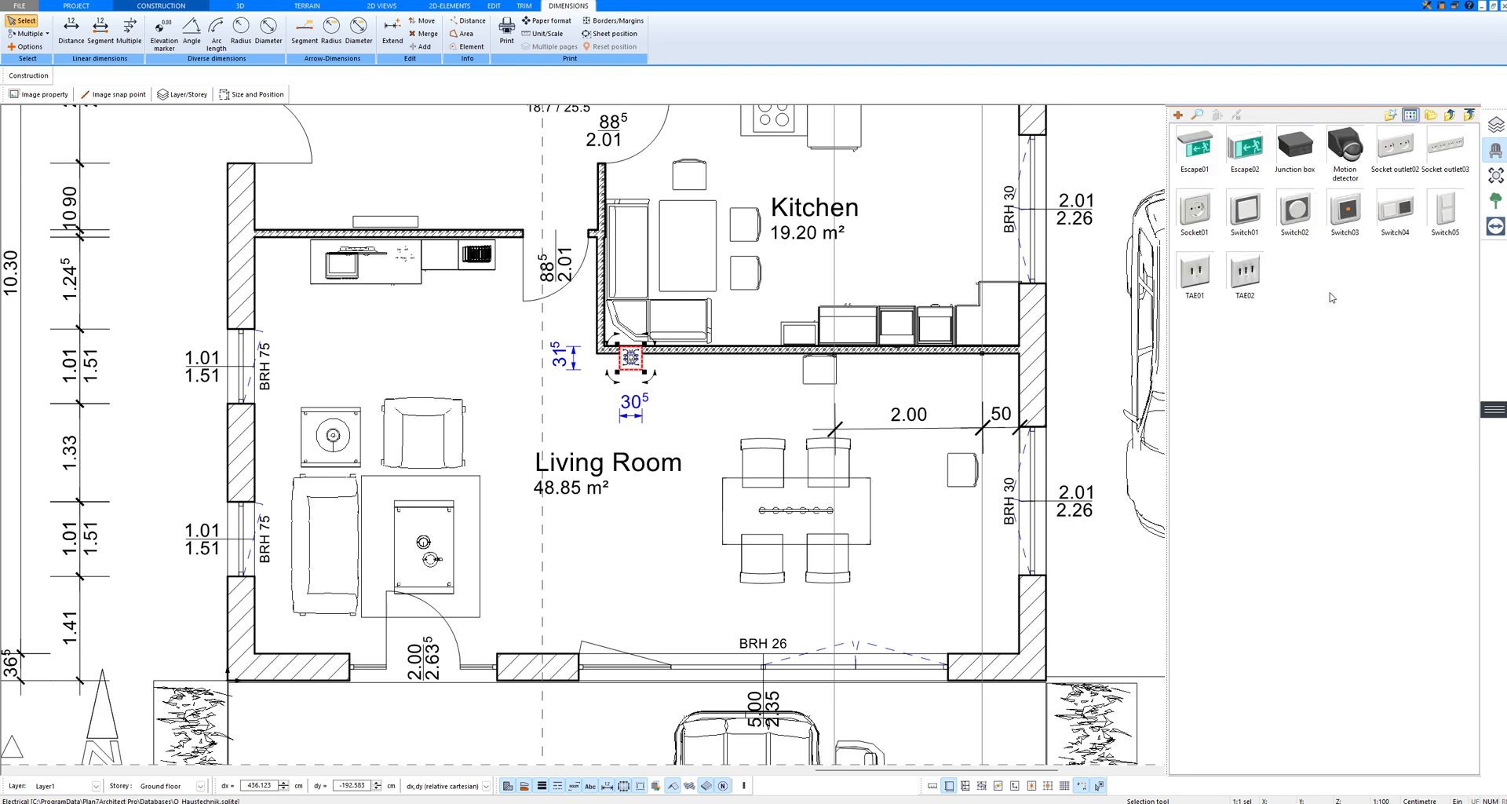
{"action": "mouse_move", "coordinate": [1326, 292]}
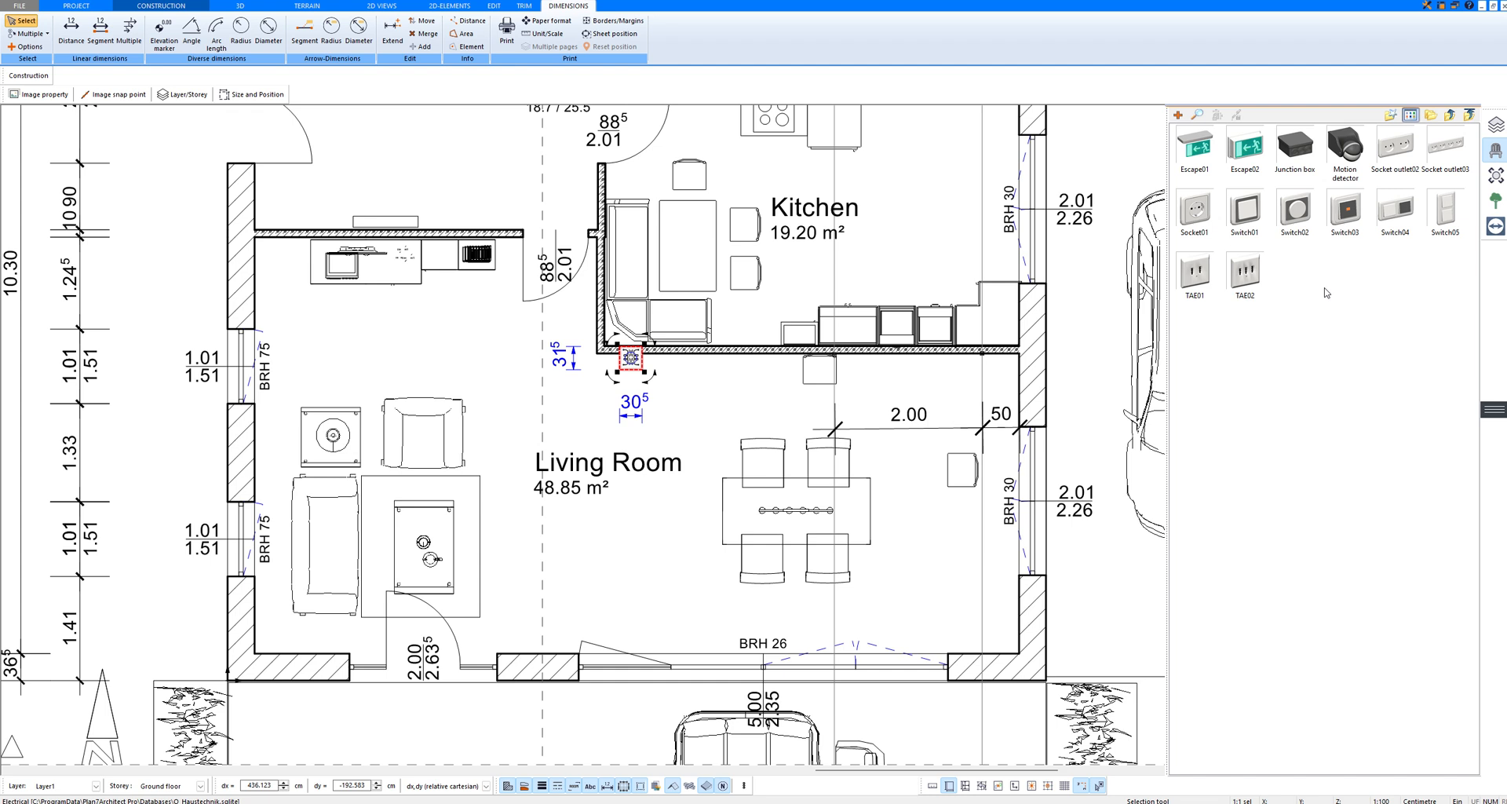
{"action": "mouse_move", "coordinate": [1320, 294]}
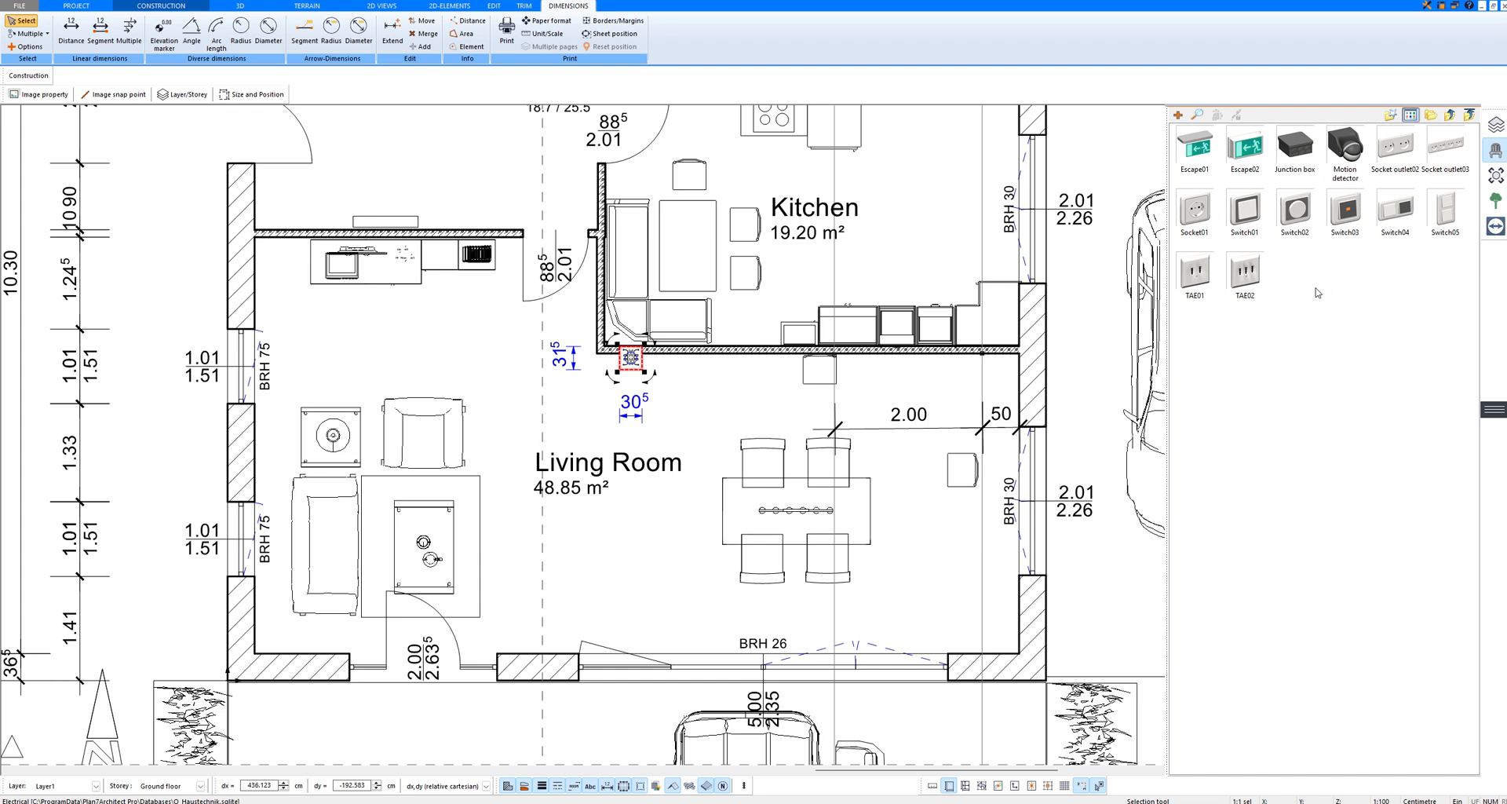
Insert the TAB02 wall fitting onto the wall beside Symbol 1
{"action": "left_click", "coordinate": [1243, 271]}
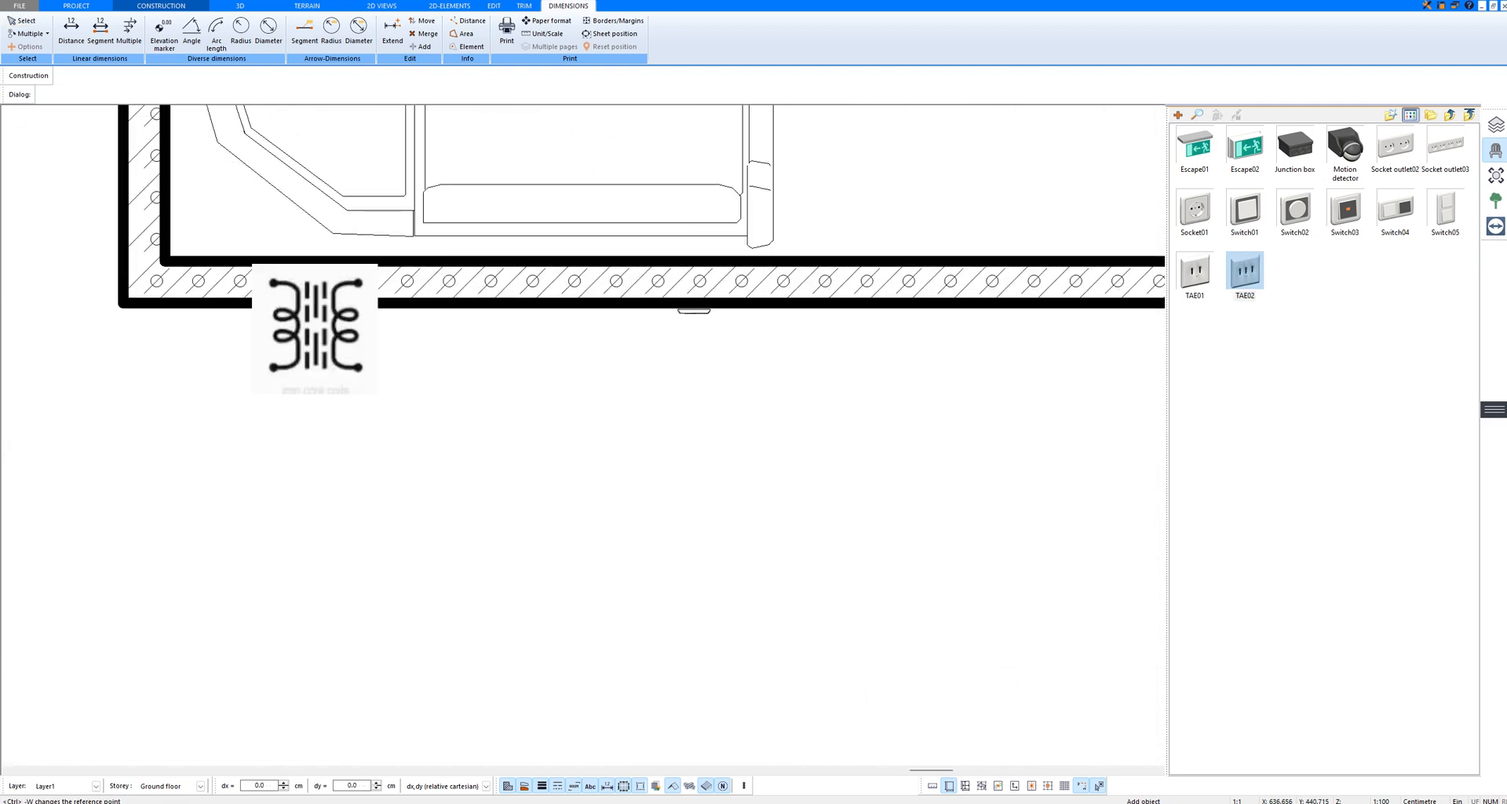
{"action": "left_click", "coordinate": [239, 5]}
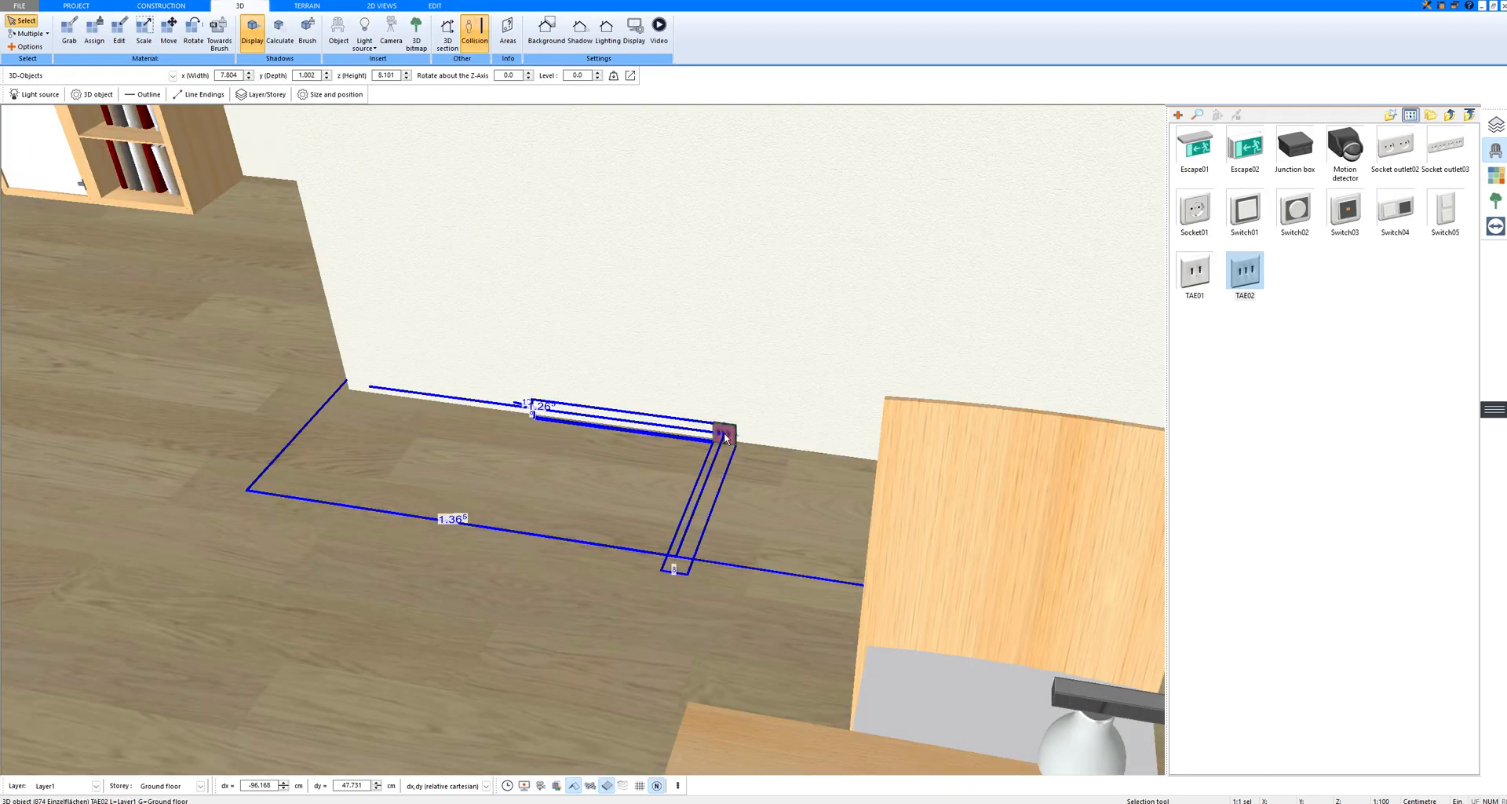
Place the TAE02 outlet on the living room's red wall, viewed in 3D
{"action": "left_click", "coordinate": [333, 94]}
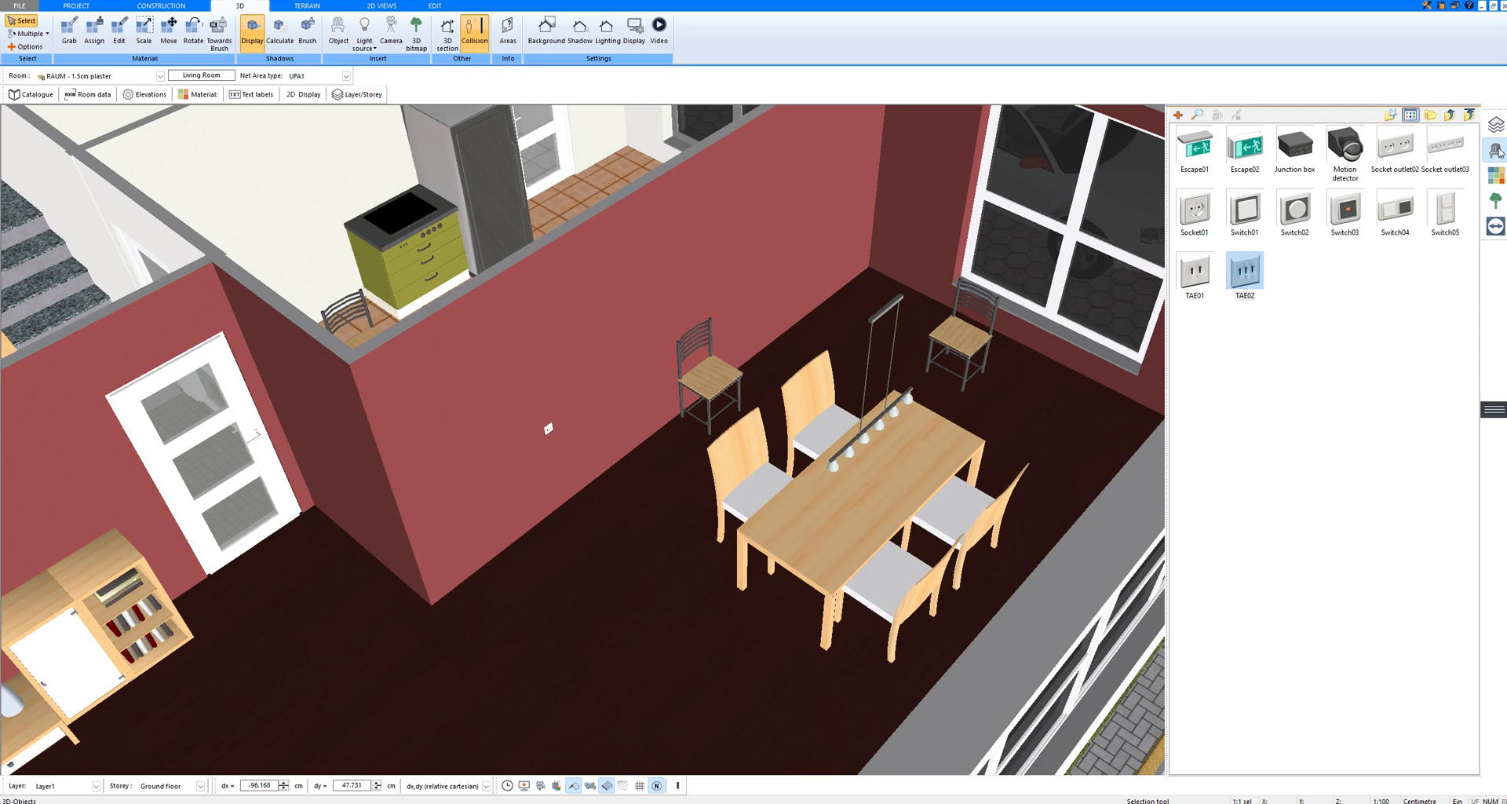
{"action": "mouse_move", "coordinate": [1496, 151]}
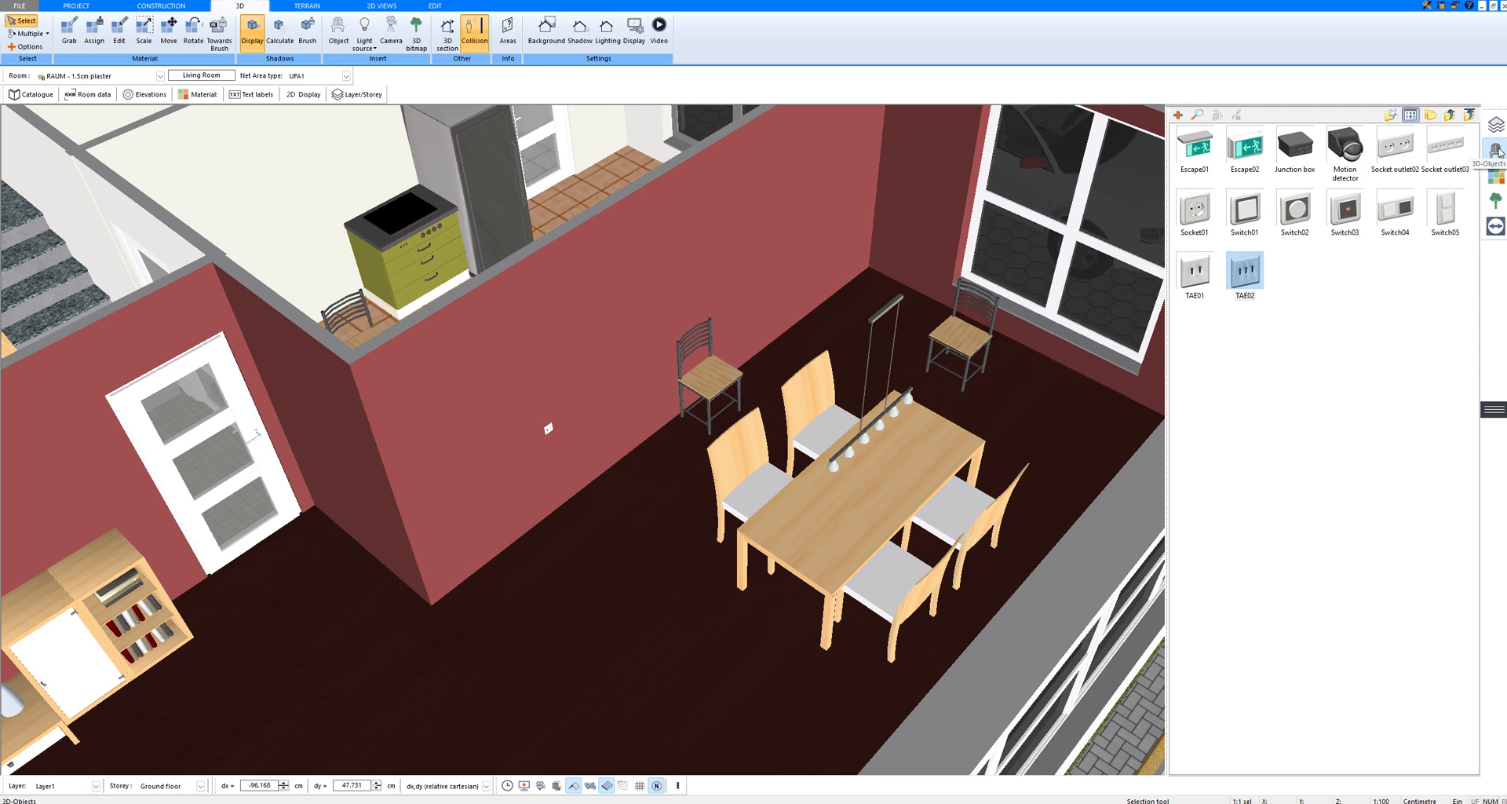